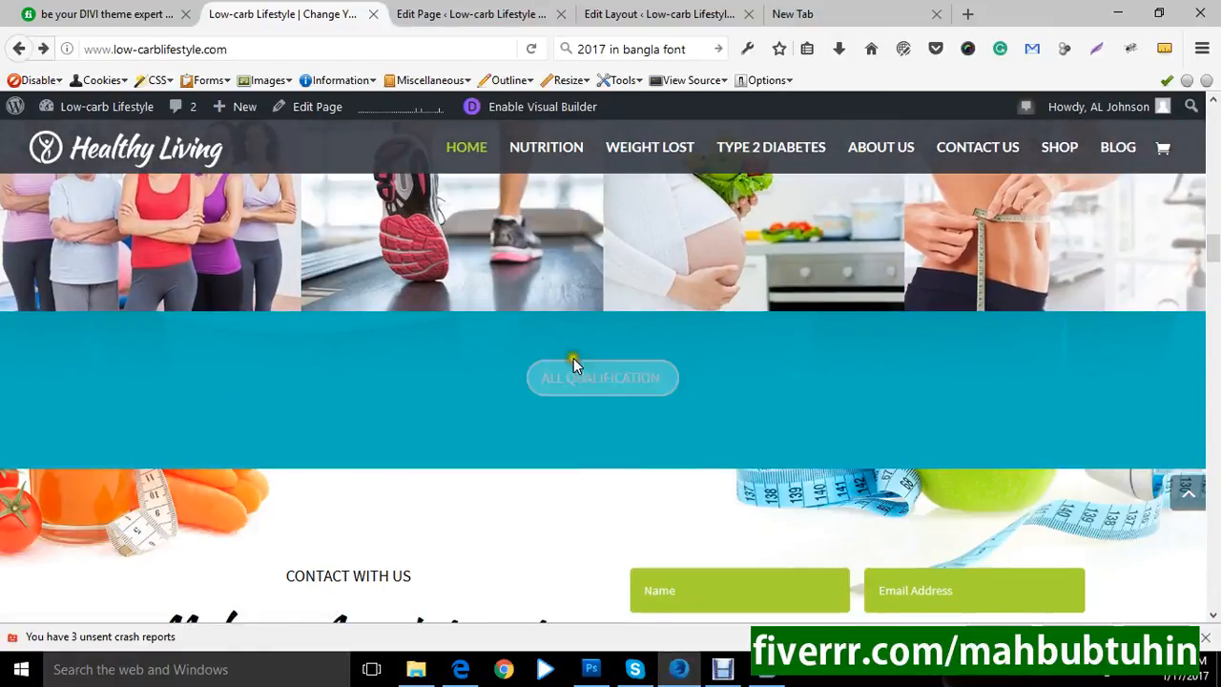
pyautogui.moveTo(593, 383)
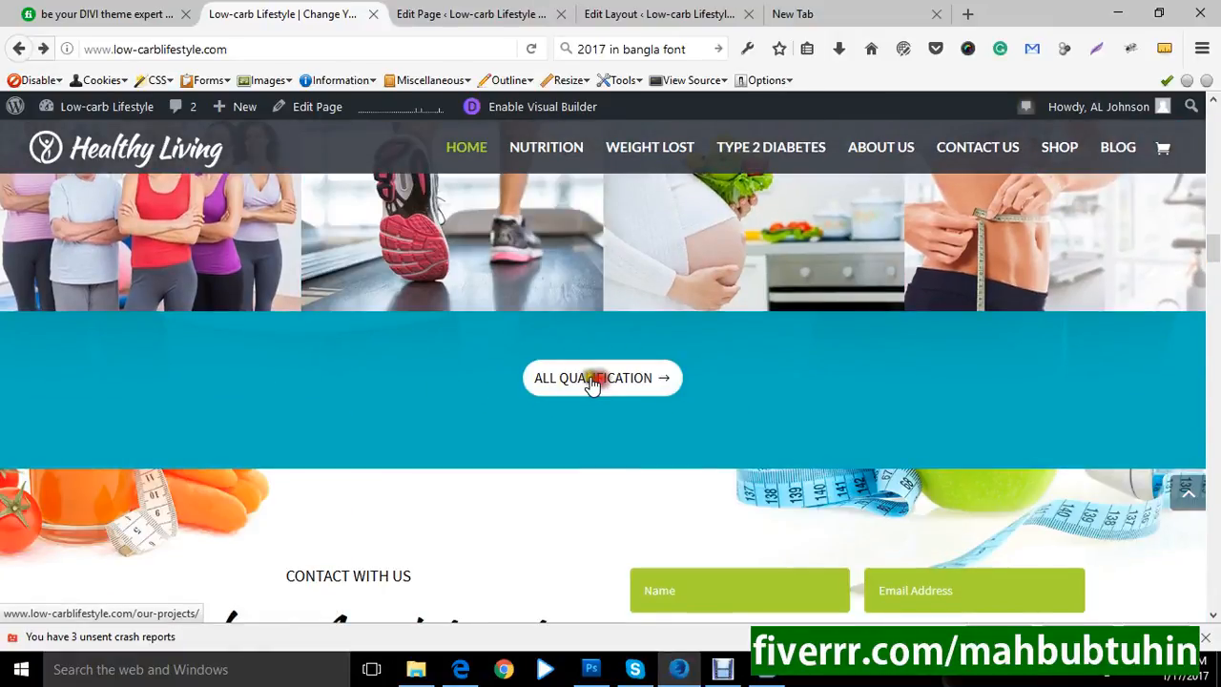
# - Go to the projects page and browse its carousel forward through other projects
pyautogui.click(603, 378)
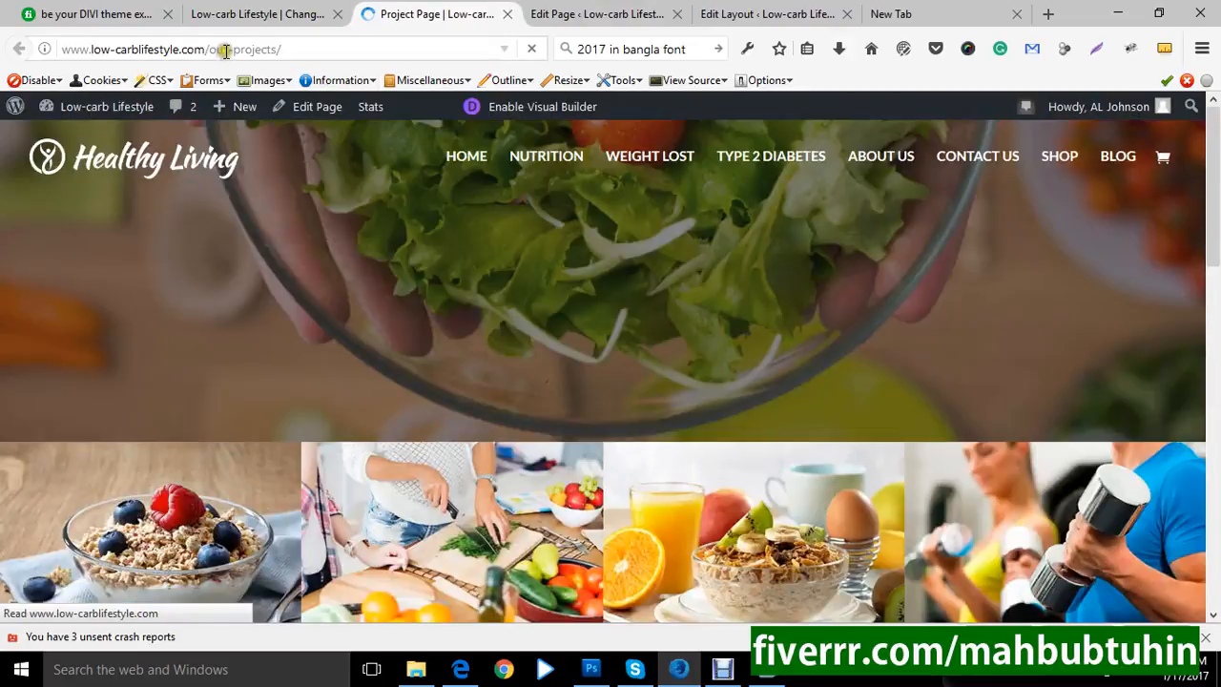
pyautogui.scroll(-3)
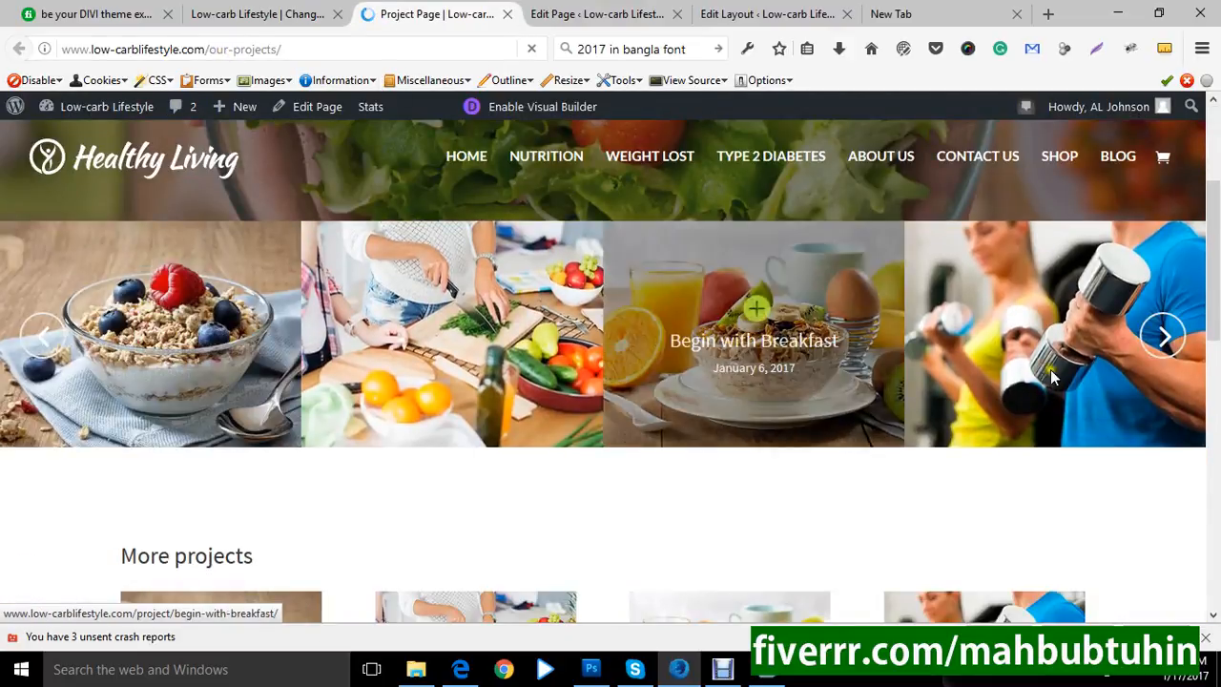
pyautogui.scroll(-3)
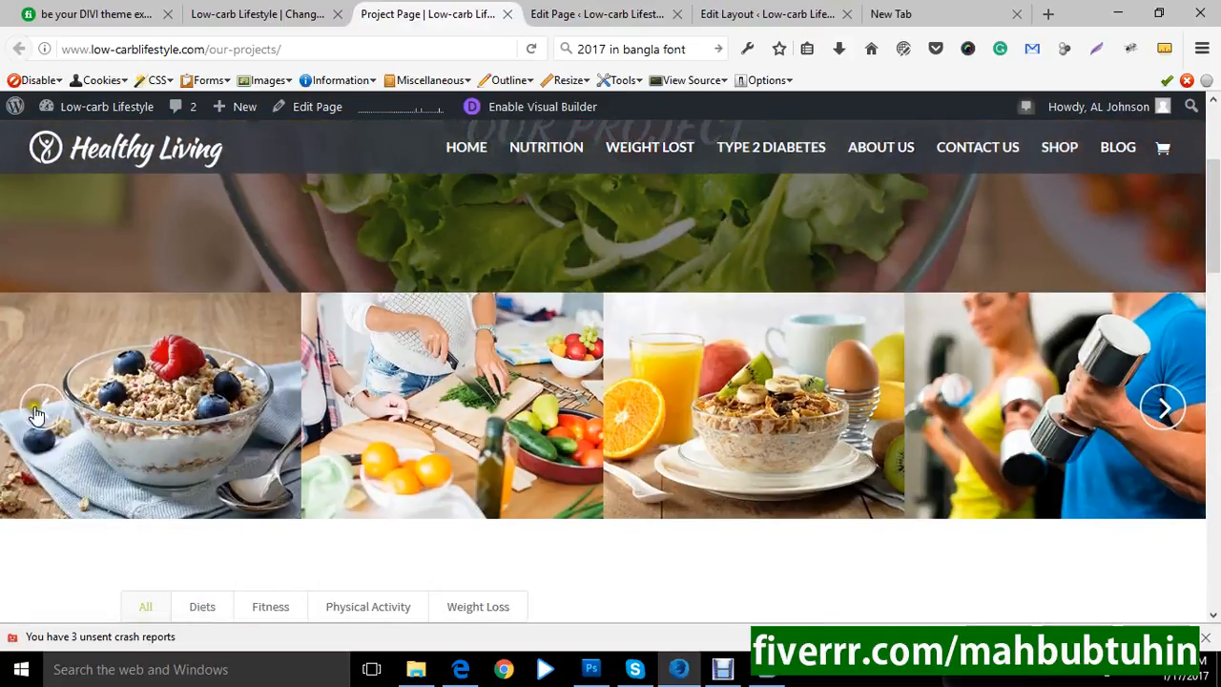
pyautogui.click(1164, 406)
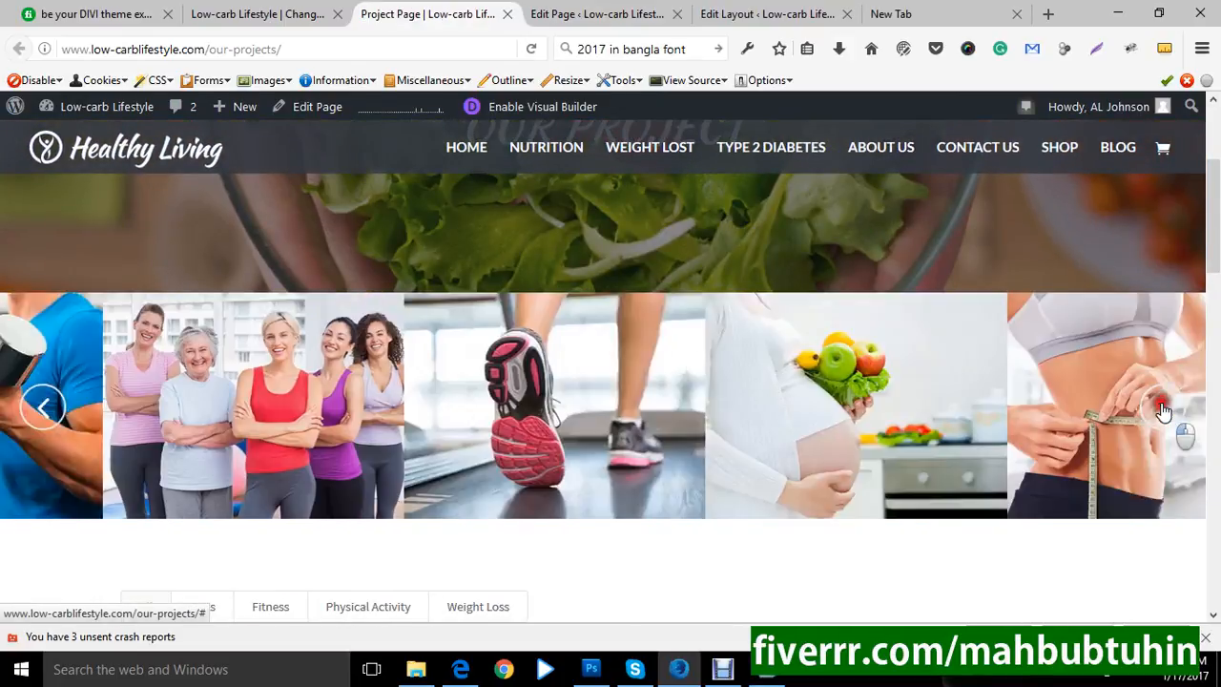
pyautogui.click(42, 409)
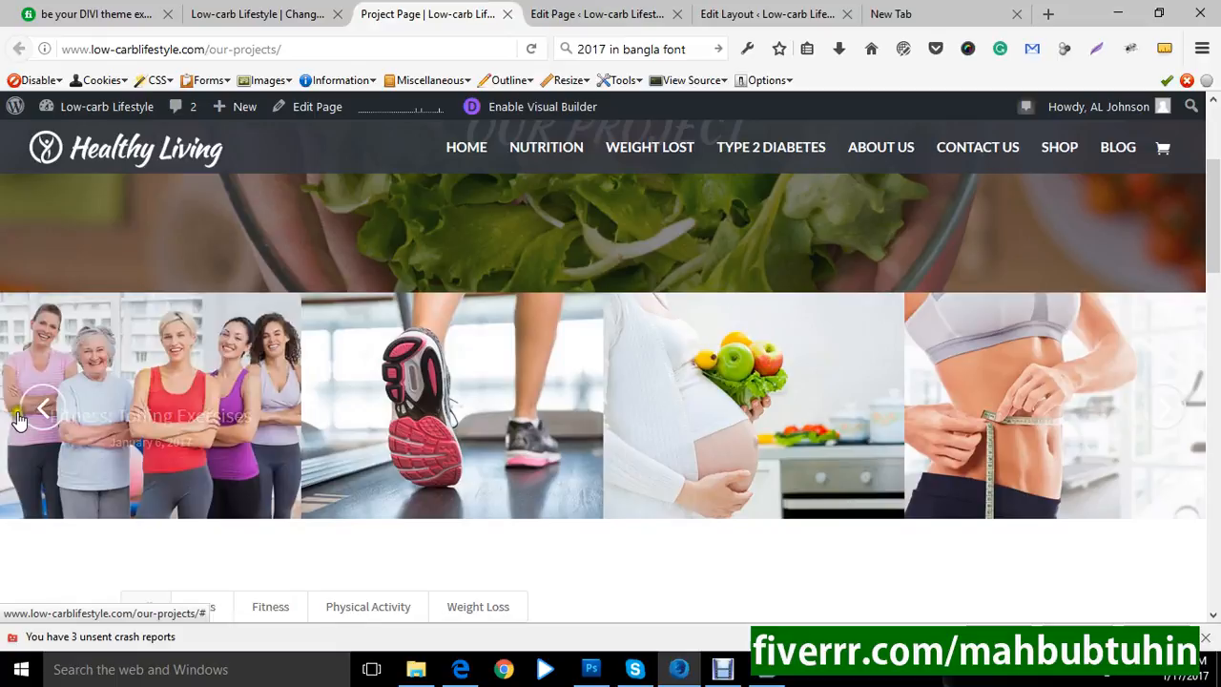
pyautogui.moveTo(348, 363)
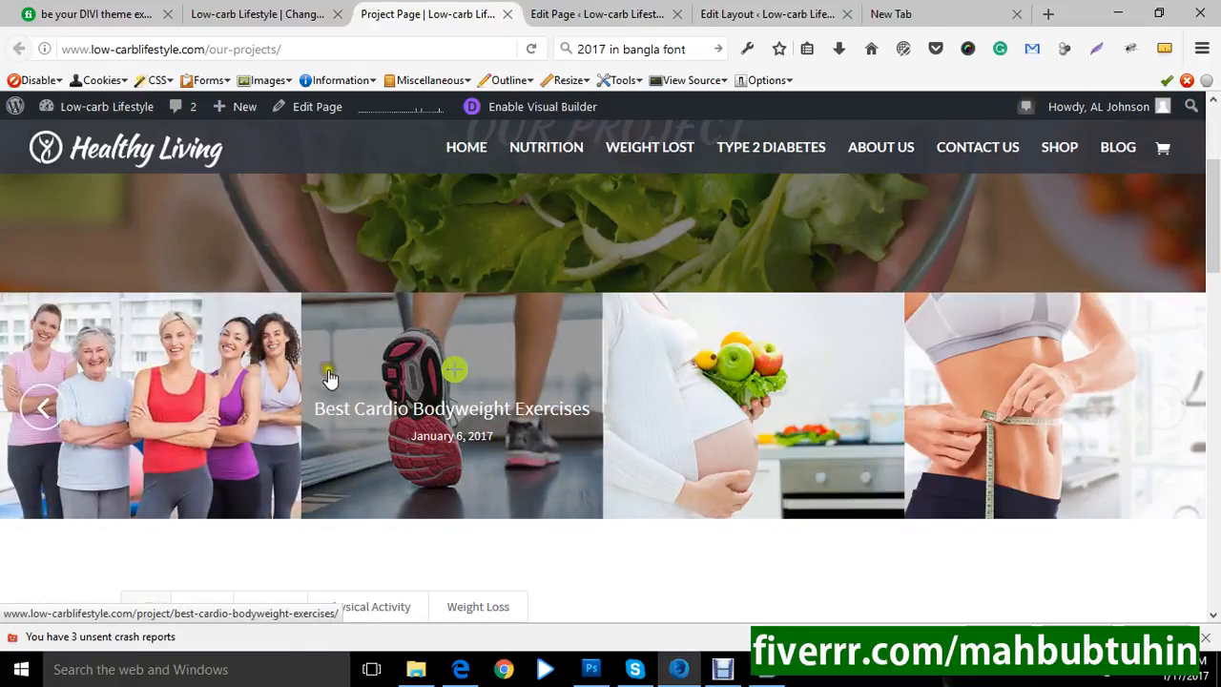
pyautogui.moveTo(267, 14)
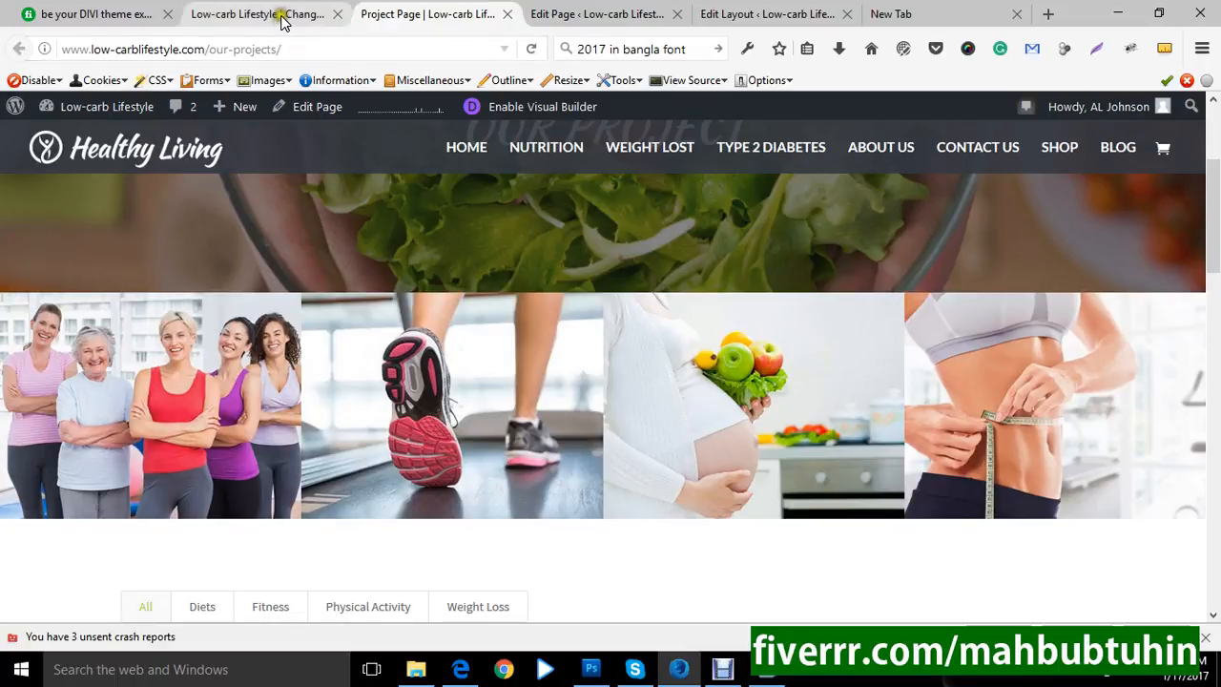
# - From the page editor, go to Divi Library and open the 'project carousel' layout for editing
pyautogui.click(595, 14)
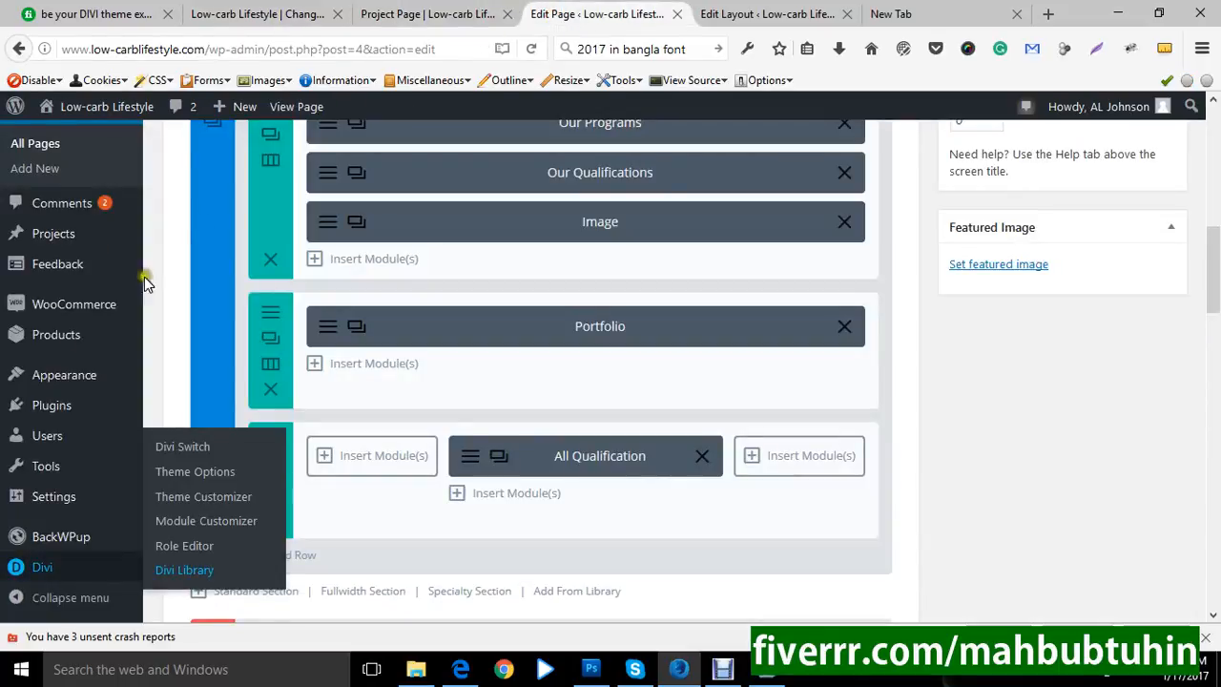
pyautogui.moveTo(183, 568)
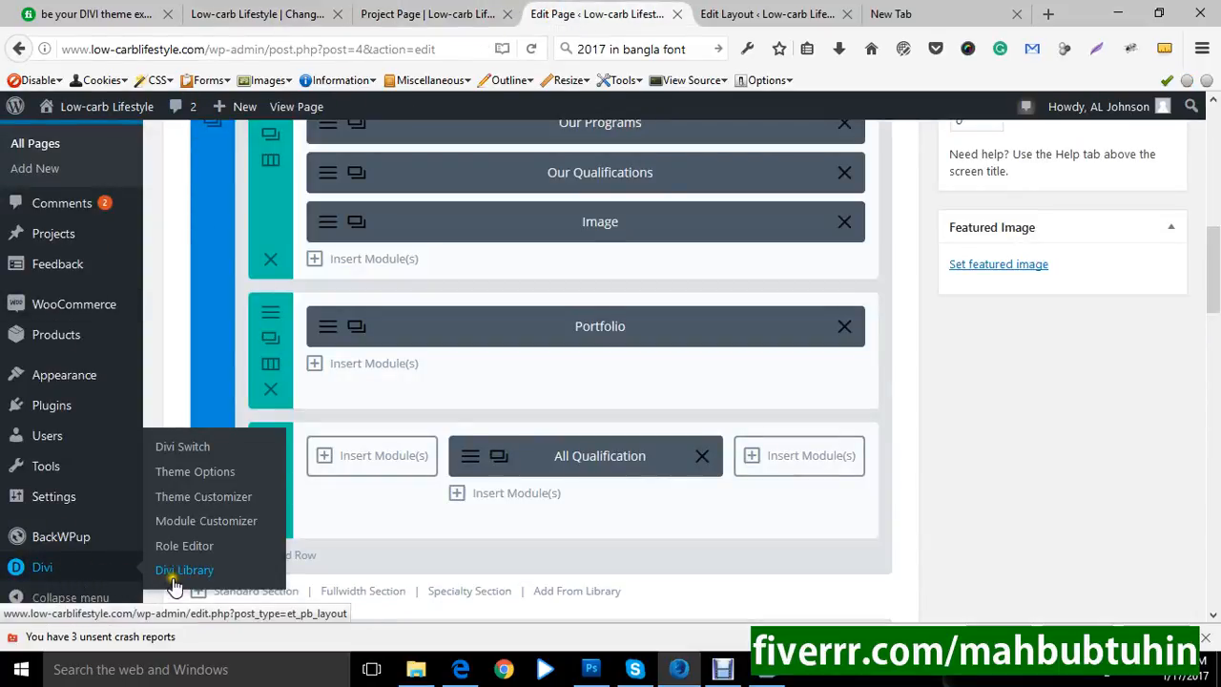
pyautogui.click(183, 569)
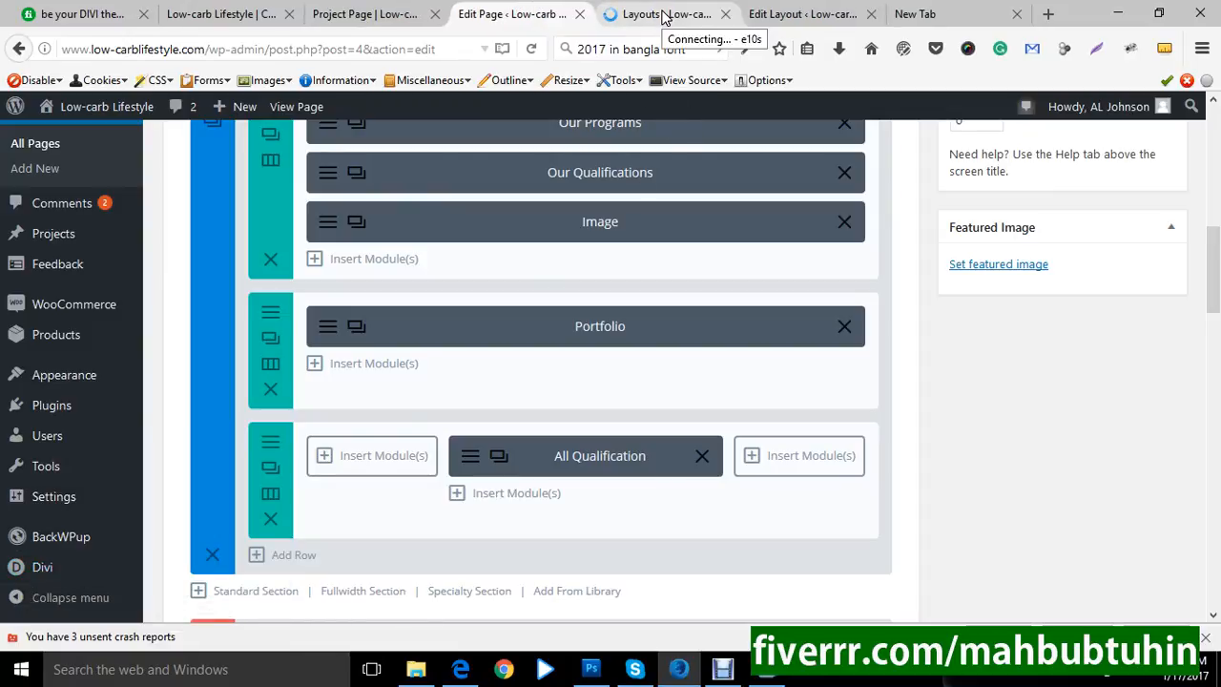
pyautogui.click(665, 13)
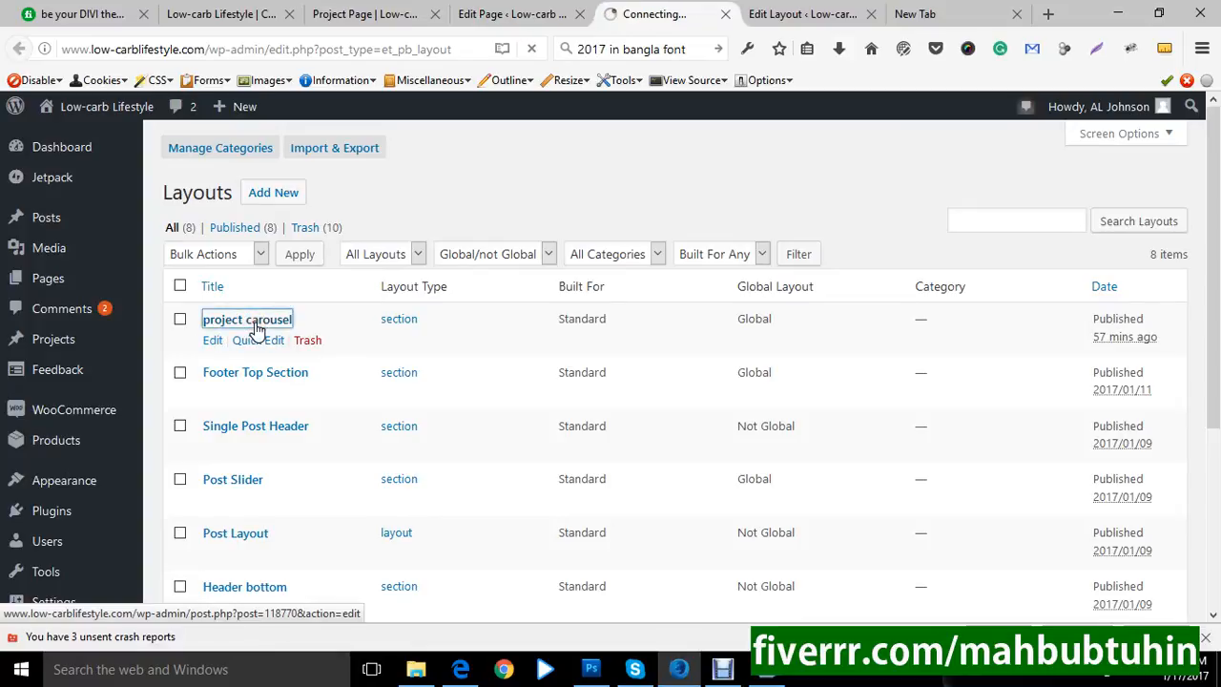
pyautogui.click(213, 339)
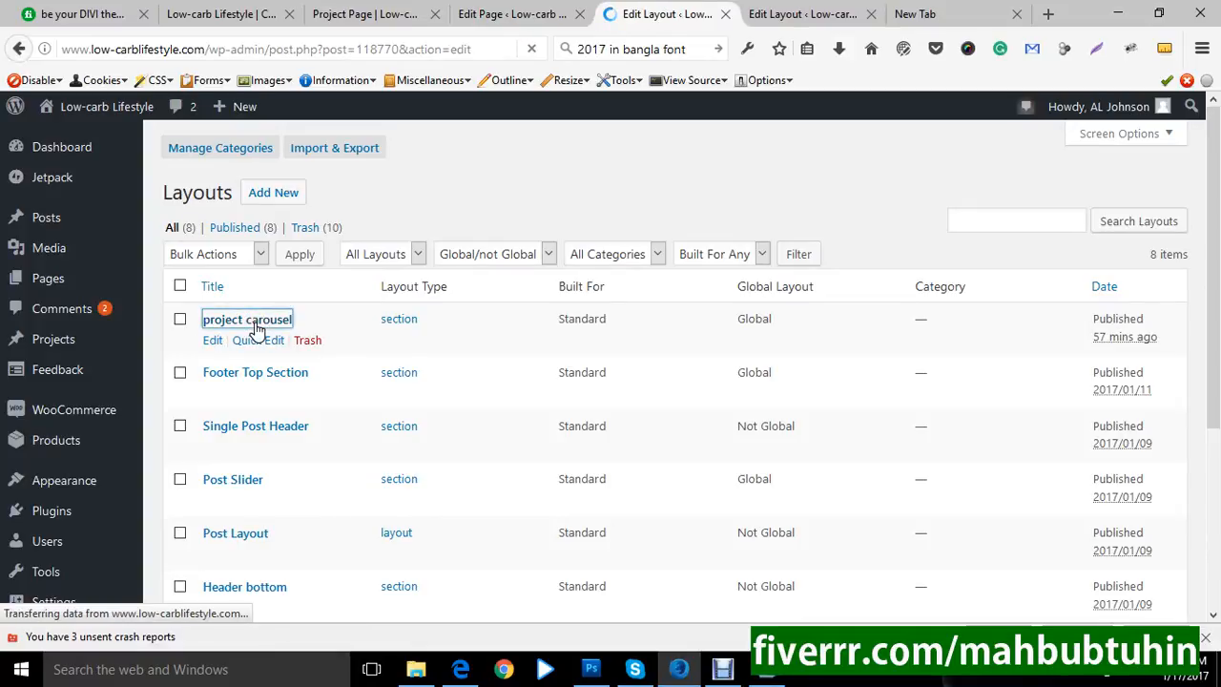
pyautogui.click(214, 339)
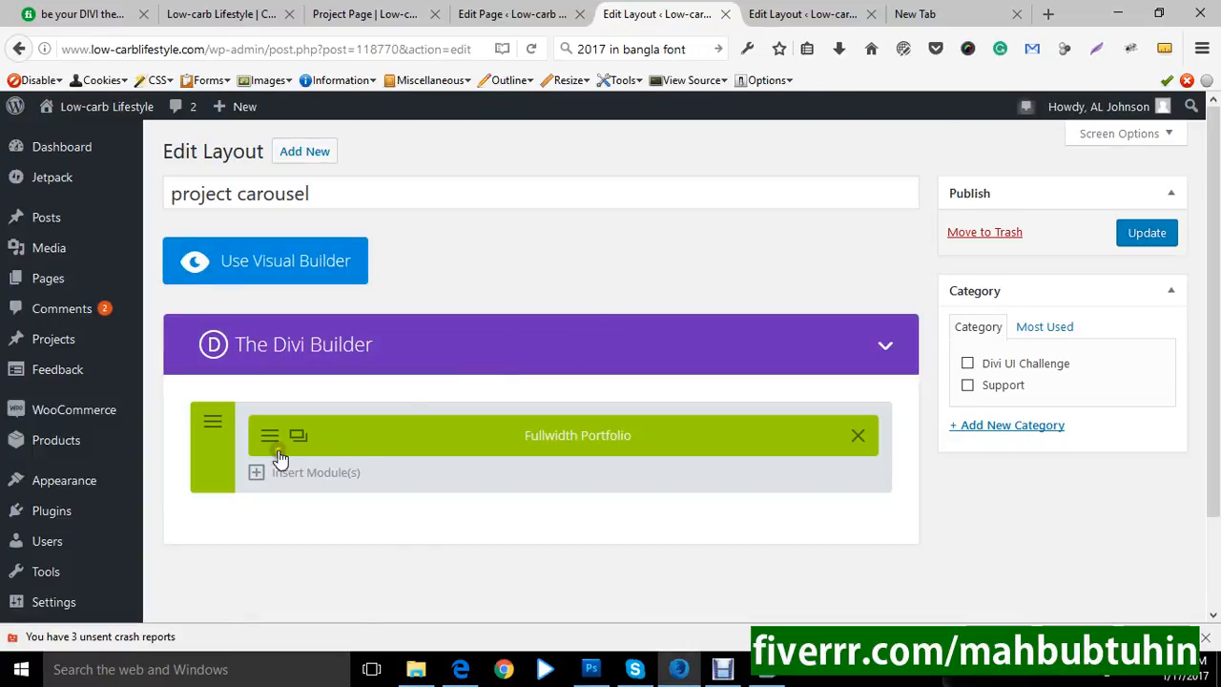
# - Bring up the Fullwidth Portfolio module's settings panel
pyautogui.click(271, 435)
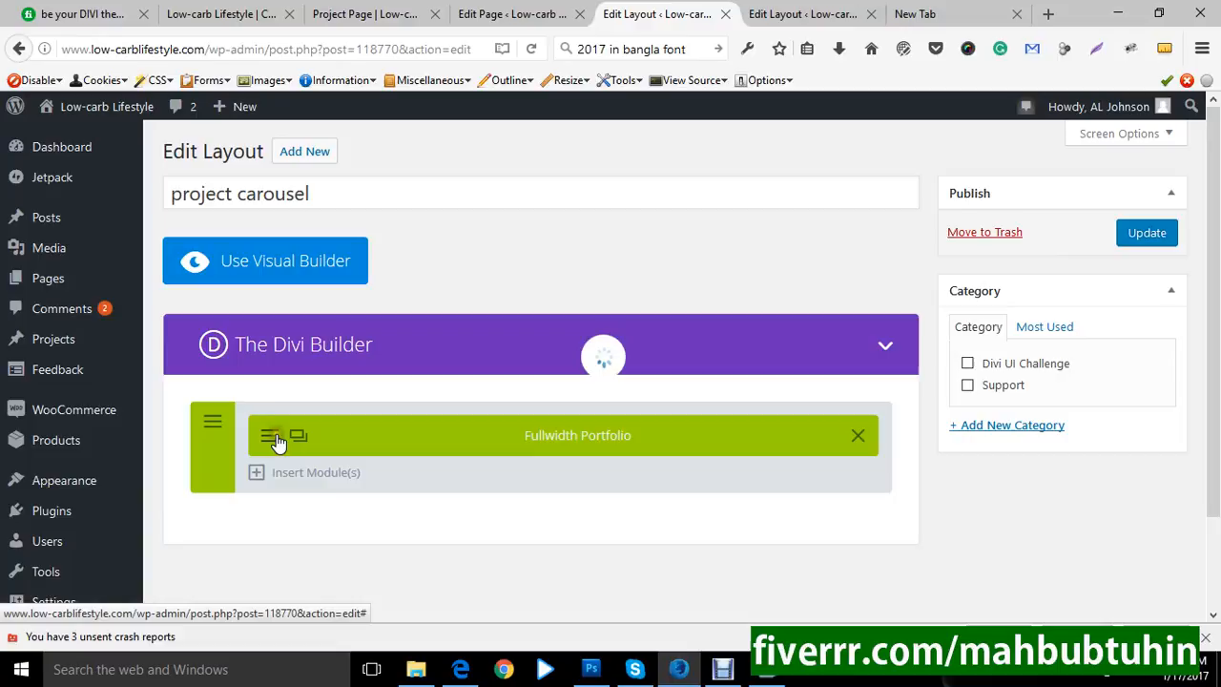
pyautogui.moveTo(443, 442)
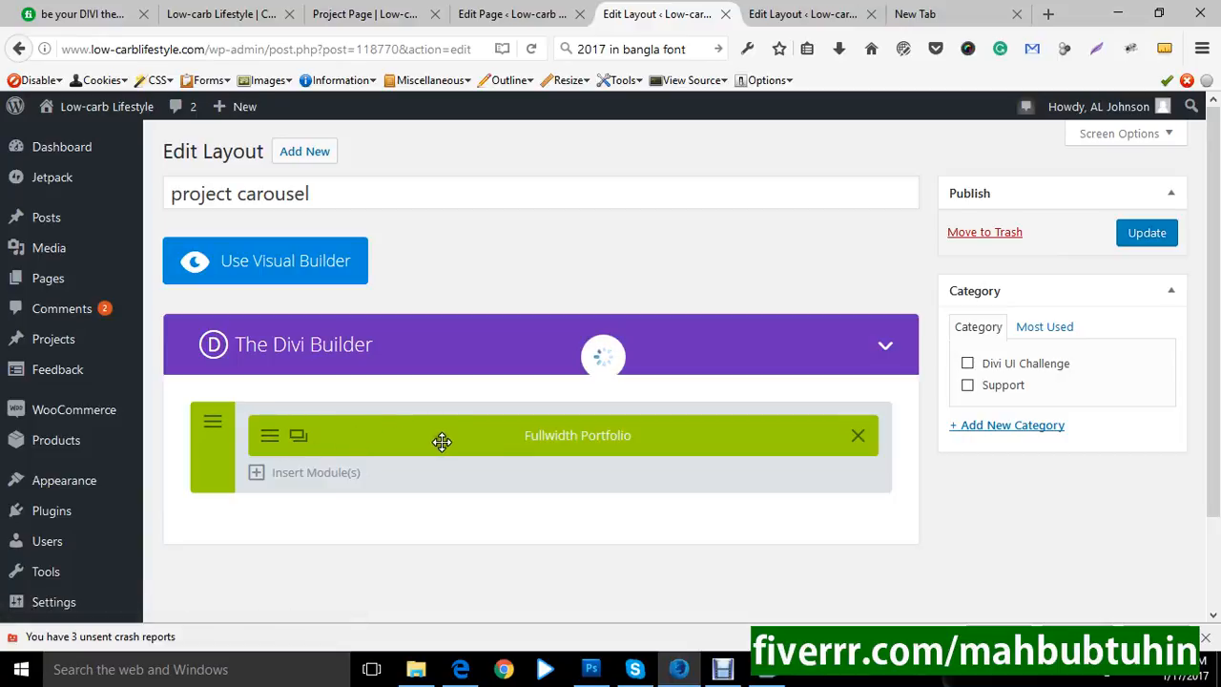
pyautogui.moveTo(828, 458)
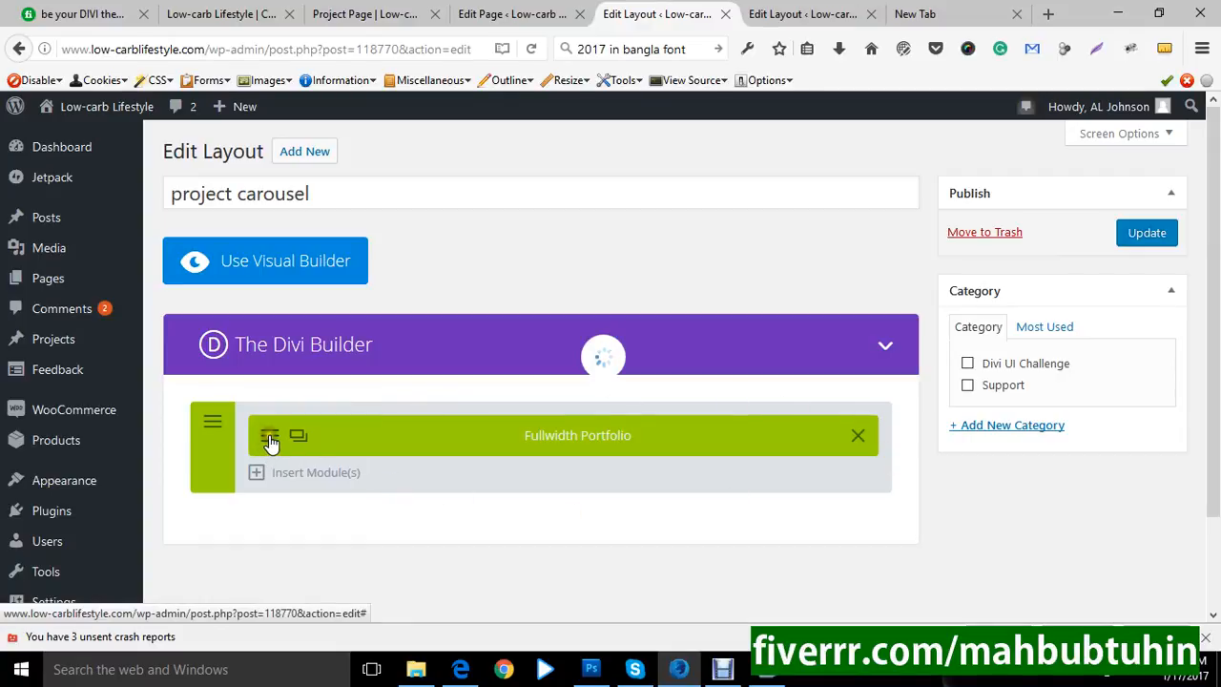
pyautogui.moveTo(462, 426)
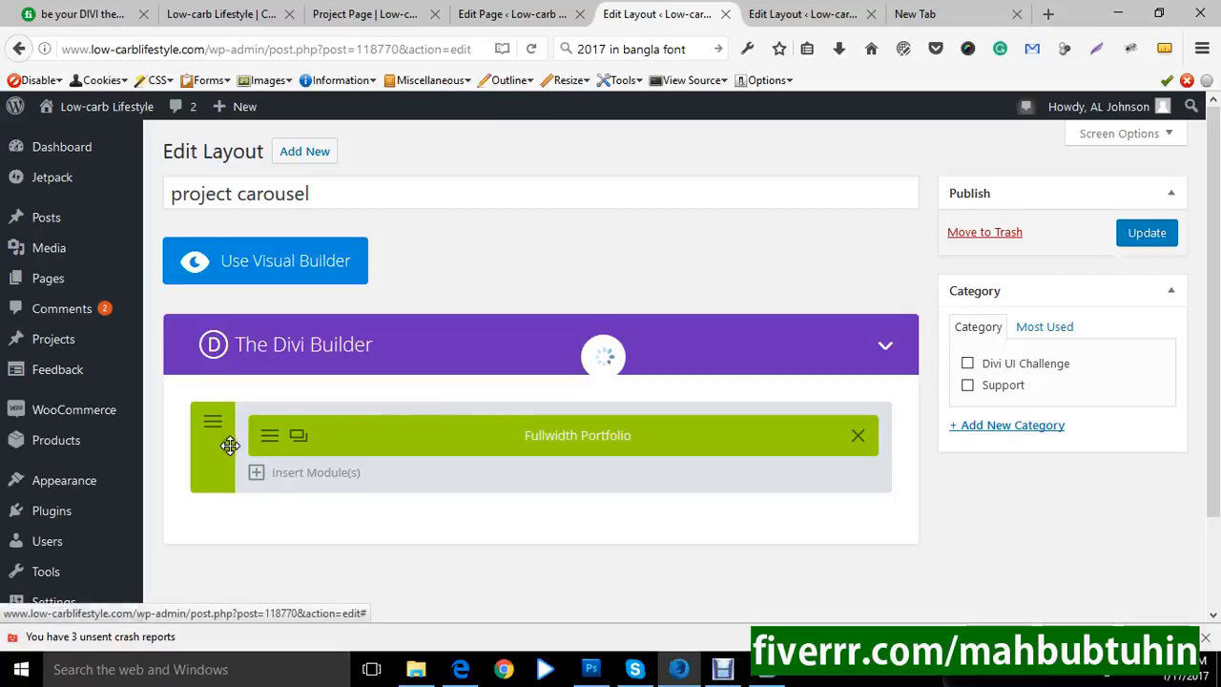
pyautogui.moveTo(550, 477)
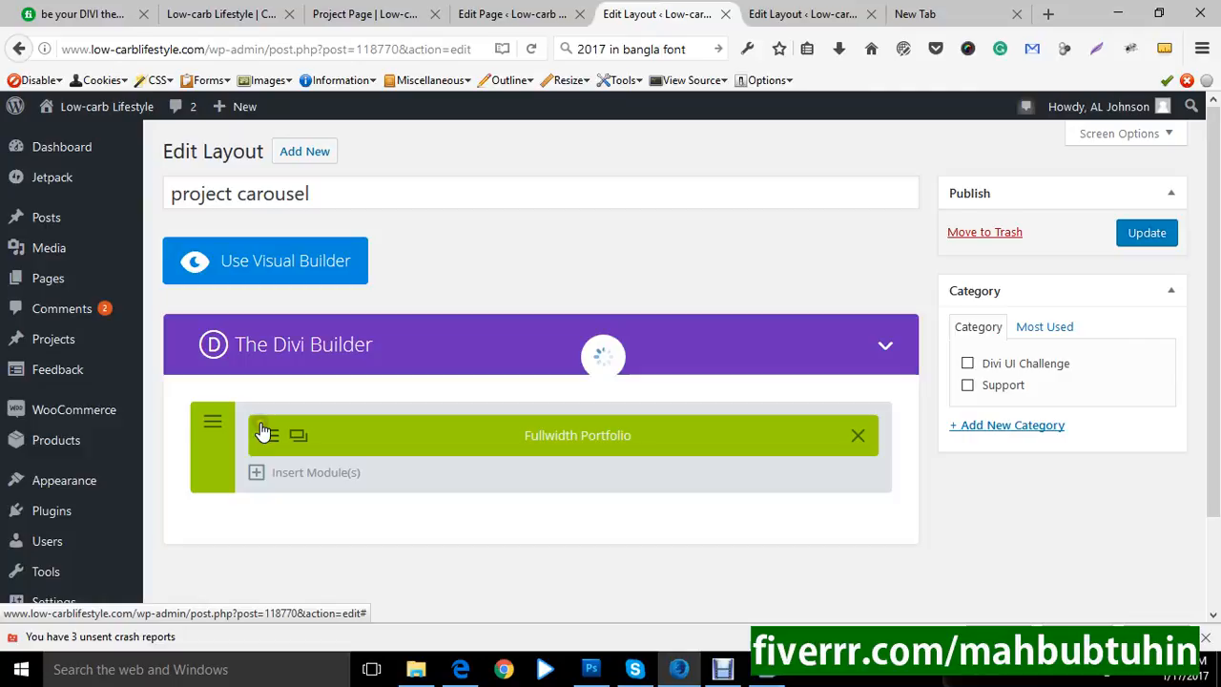
pyautogui.moveTo(294, 416)
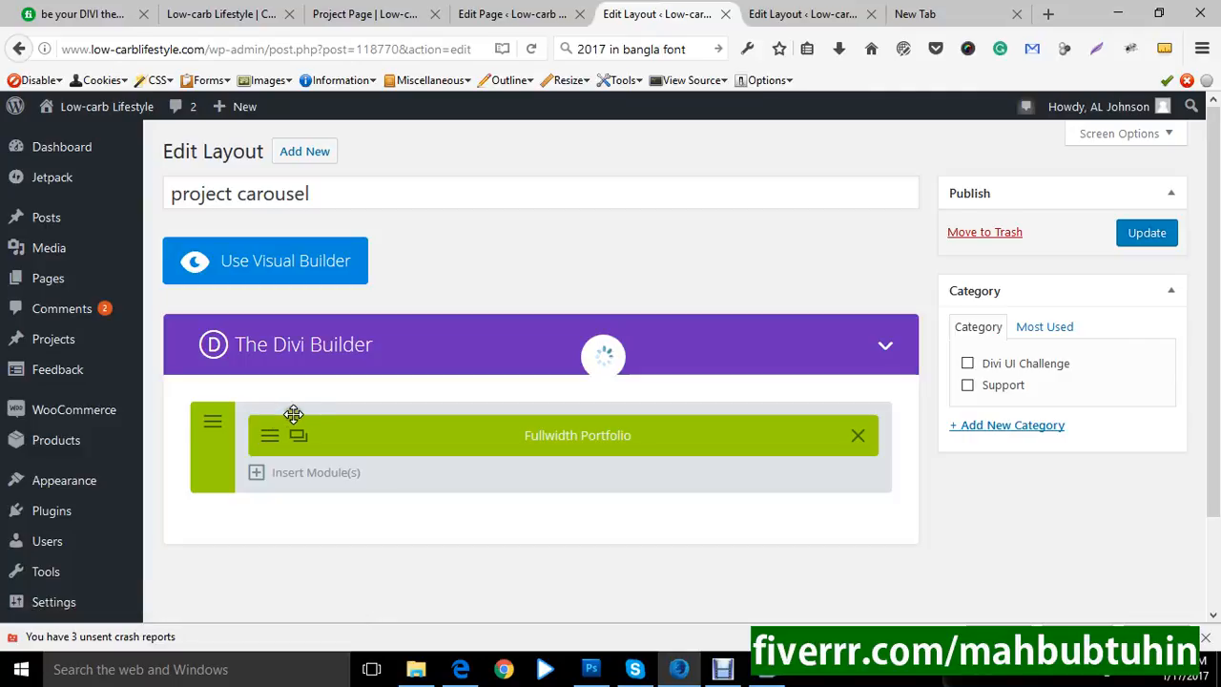
pyautogui.moveTo(828, 485)
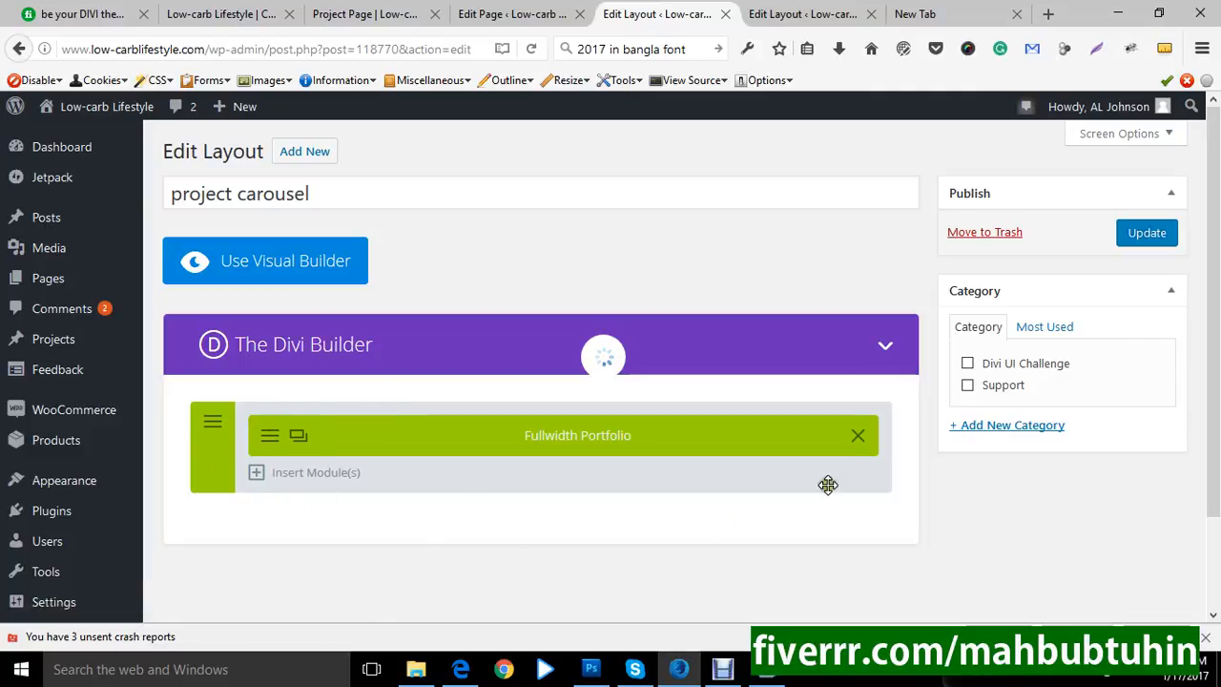
pyautogui.moveTo(248, 475)
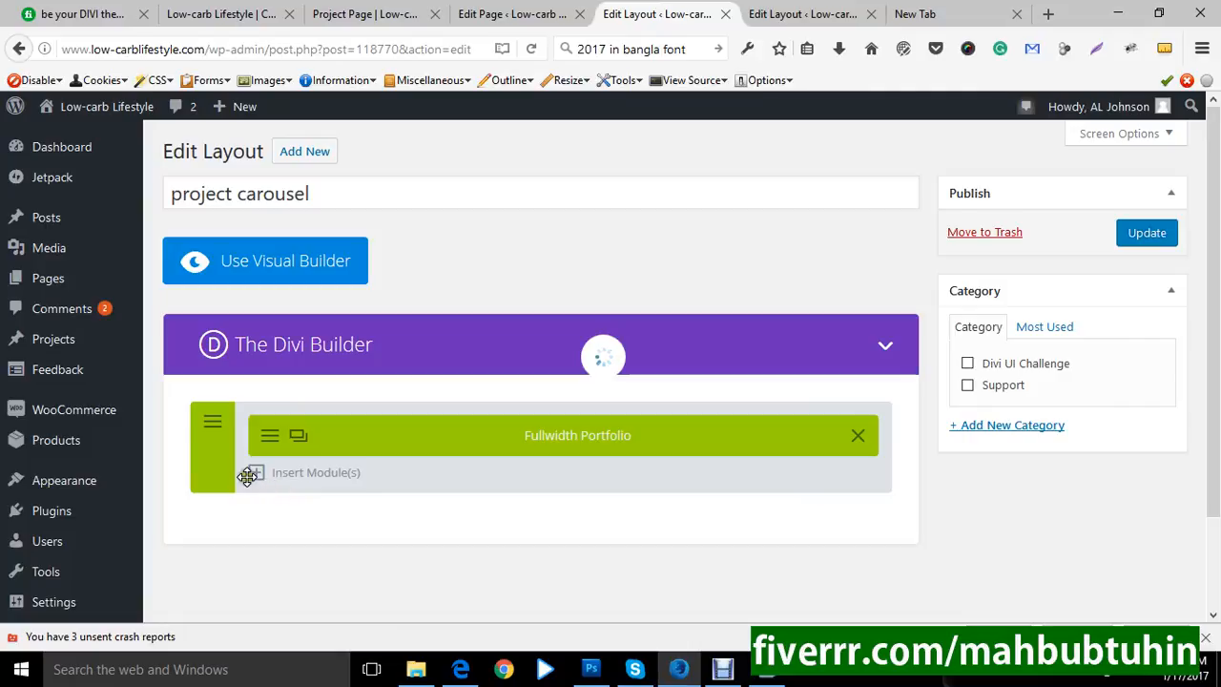
pyautogui.moveTo(347, 477)
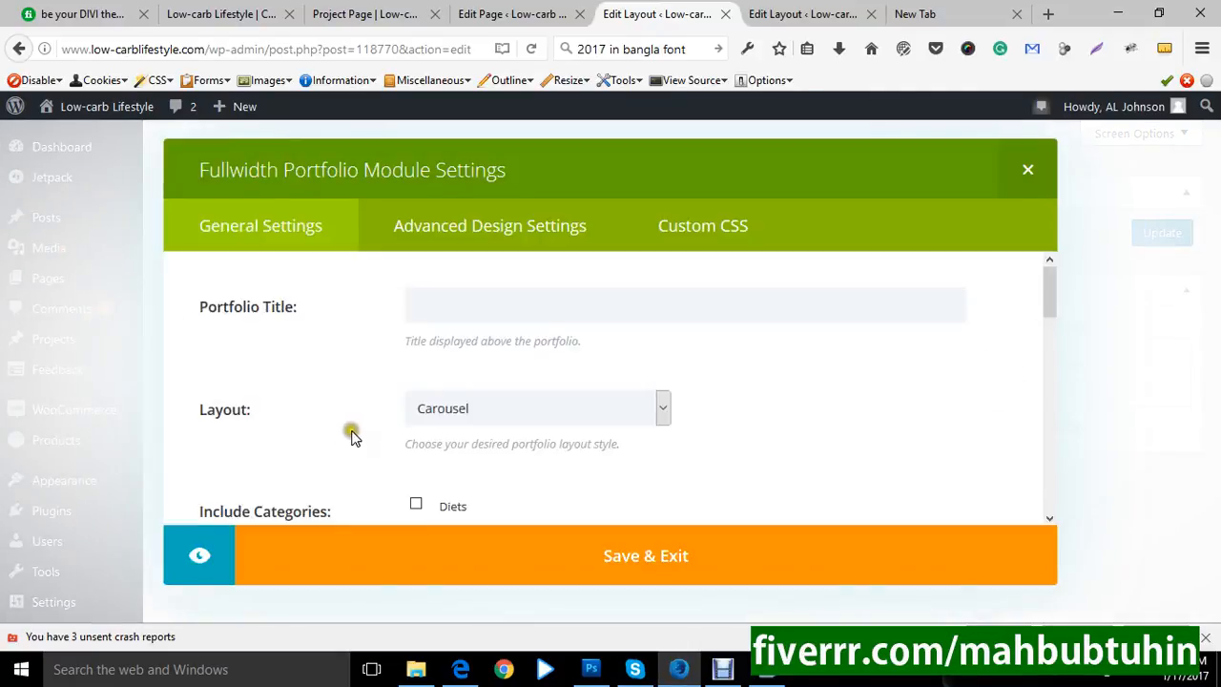
# - Review the portfolio title, layout style choices and Advanced Design Settings, then close the settings
pyautogui.click(684, 305)
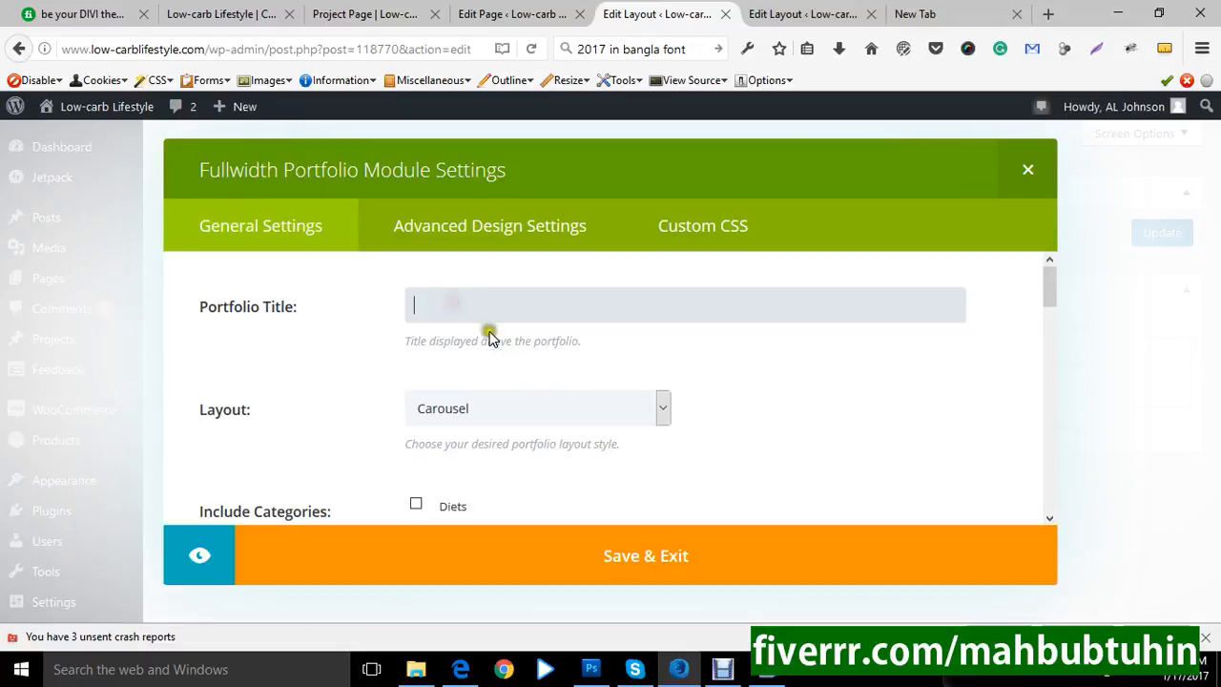
pyautogui.click(662, 408)
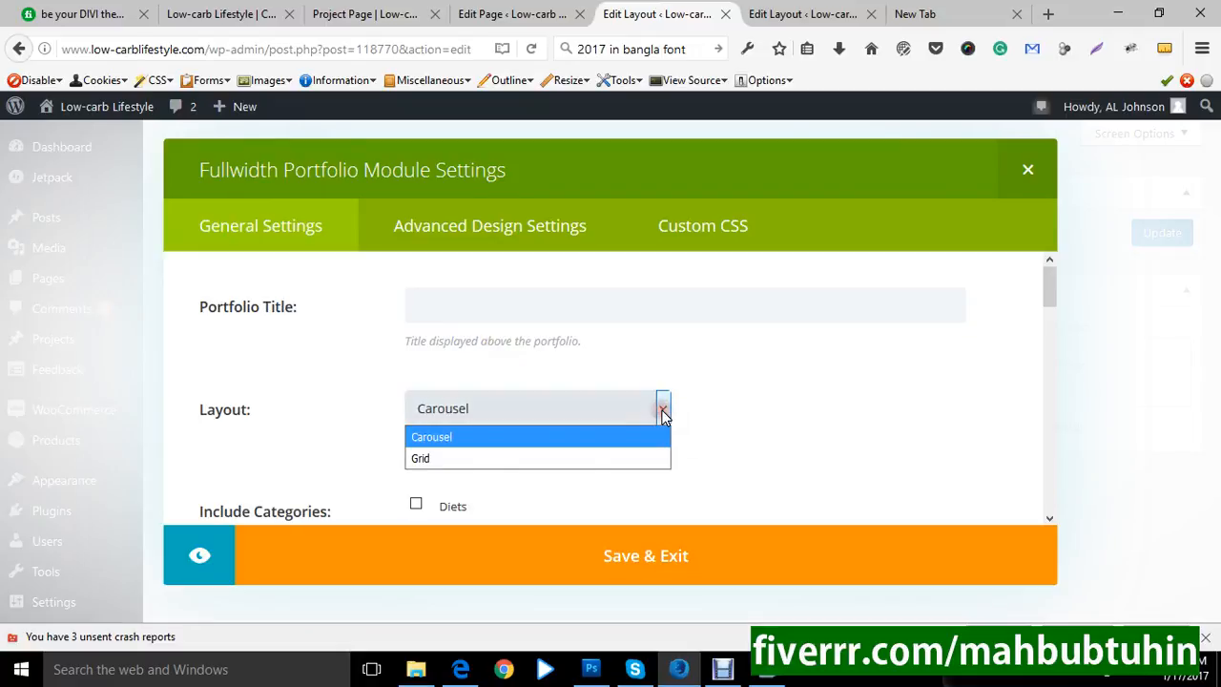
pyautogui.moveTo(622, 419)
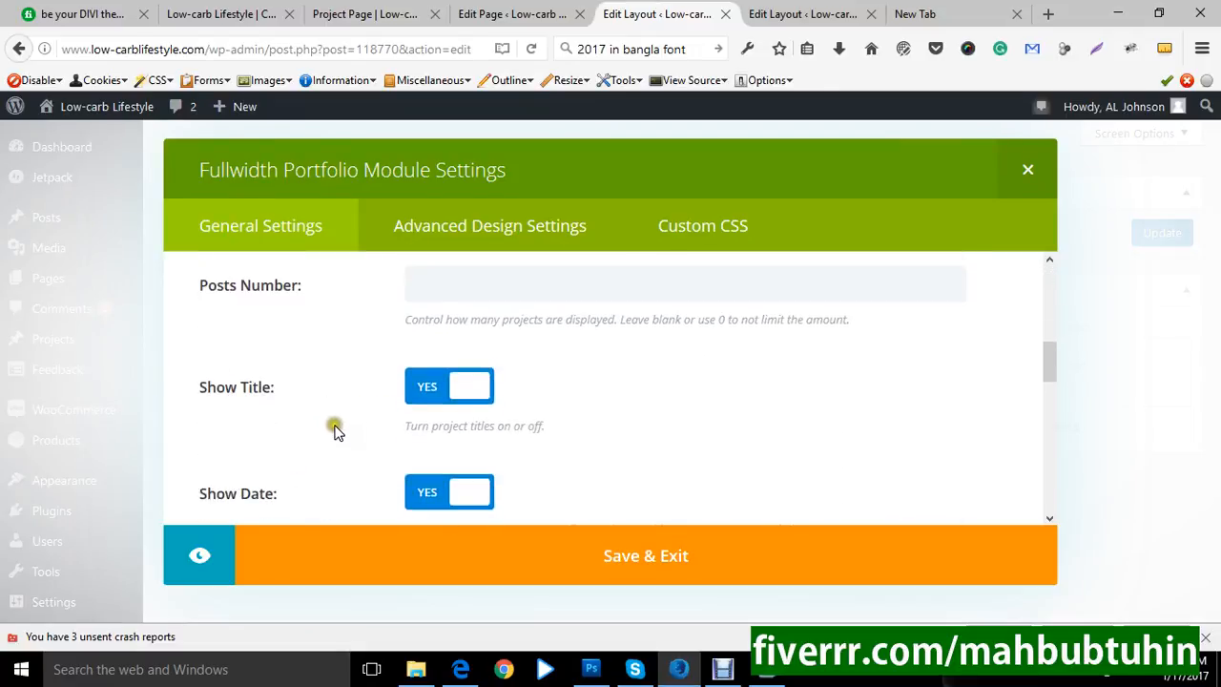
pyautogui.moveTo(532, 496)
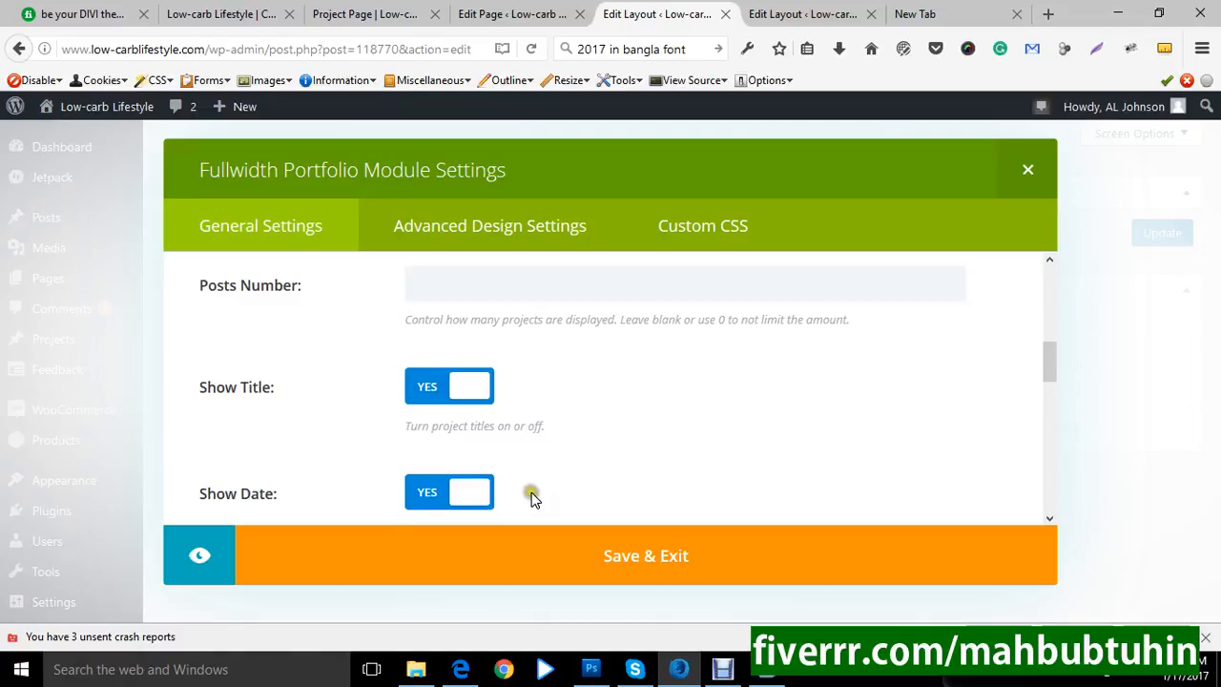
pyautogui.scroll(-3)
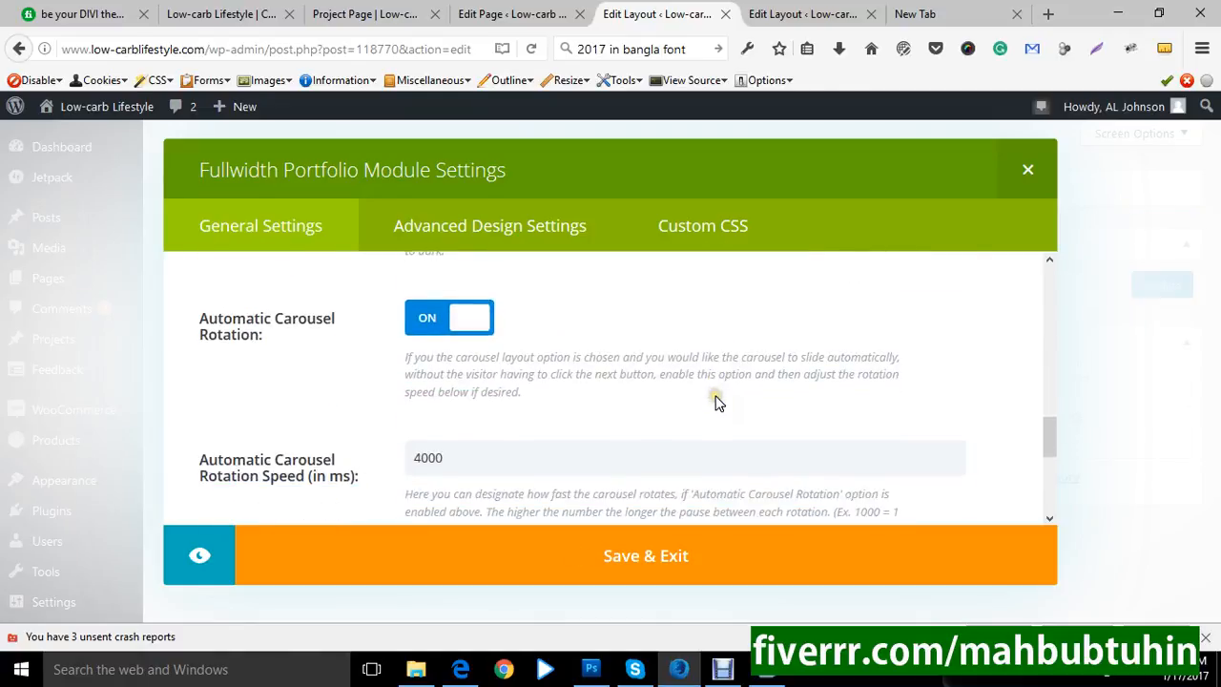
pyautogui.scroll(-3)
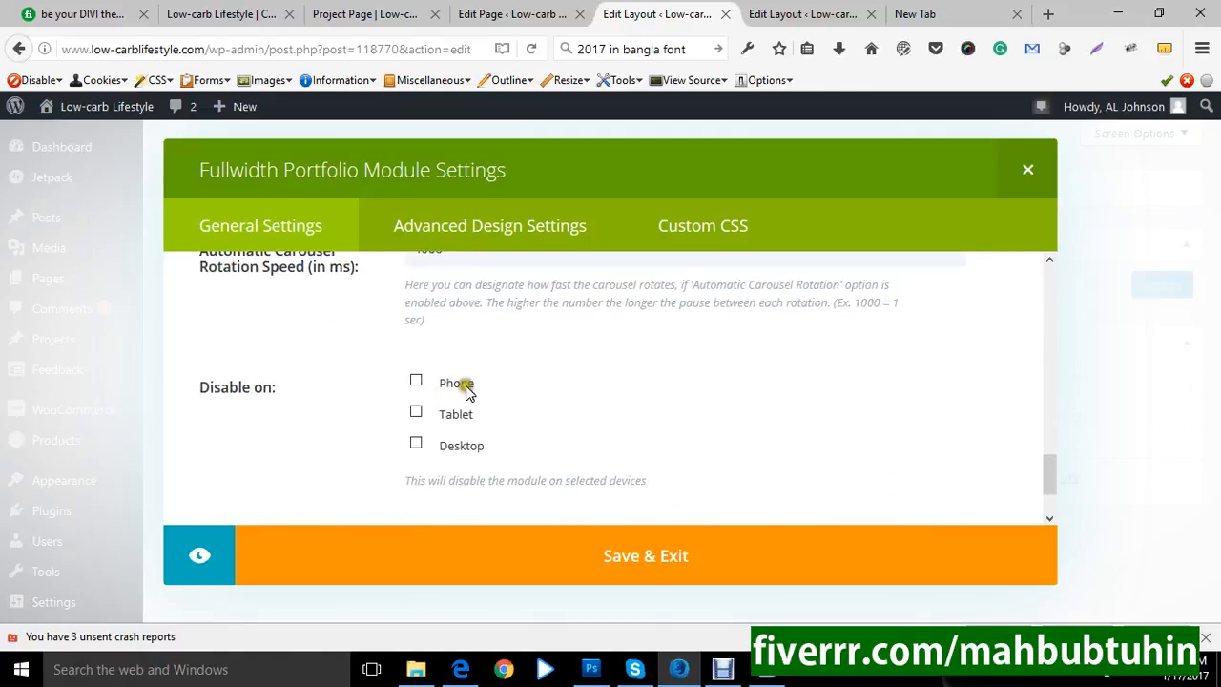
pyautogui.click(488, 225)
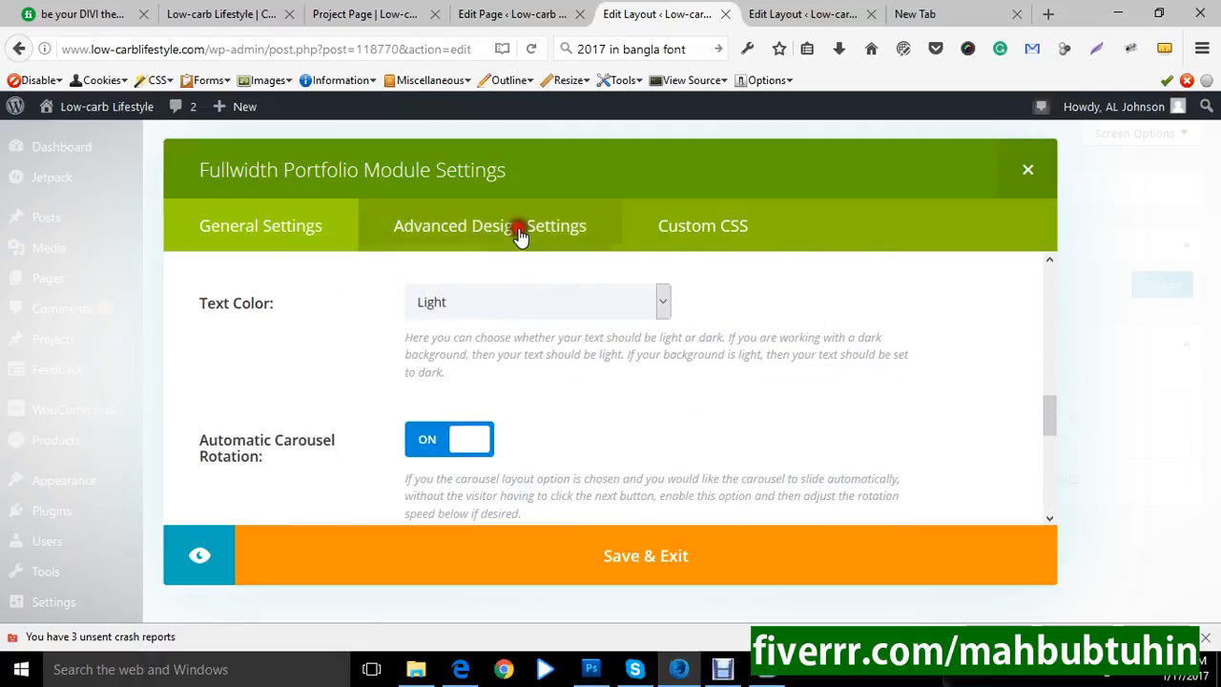
pyautogui.click(489, 225)
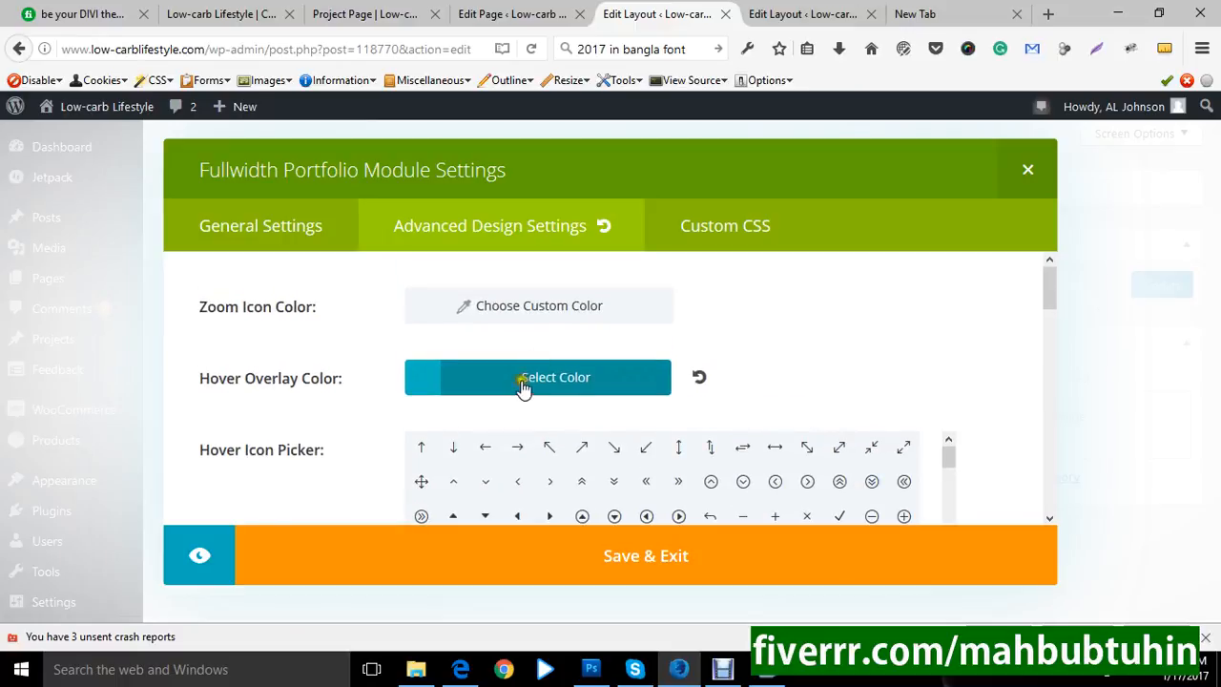
pyautogui.click(1027, 169)
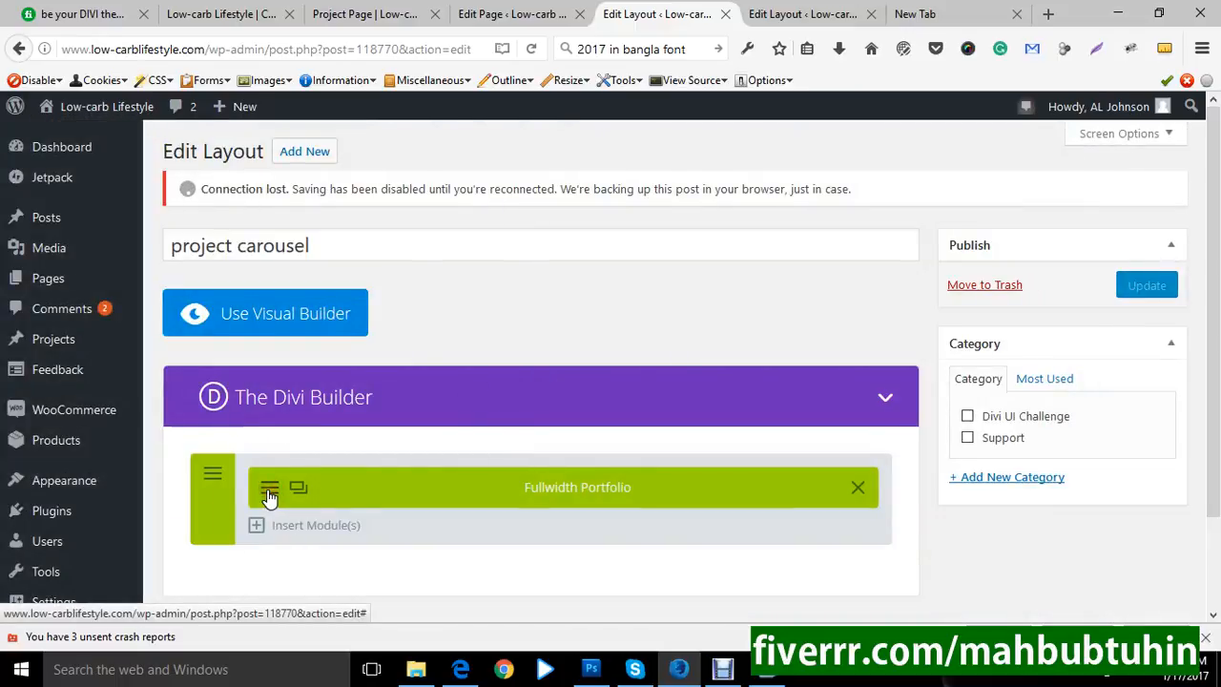
# - Reopen settings and toggle Include Categories: Diets, Weight Loss, Physical Activity, Fitness
pyautogui.click(271, 488)
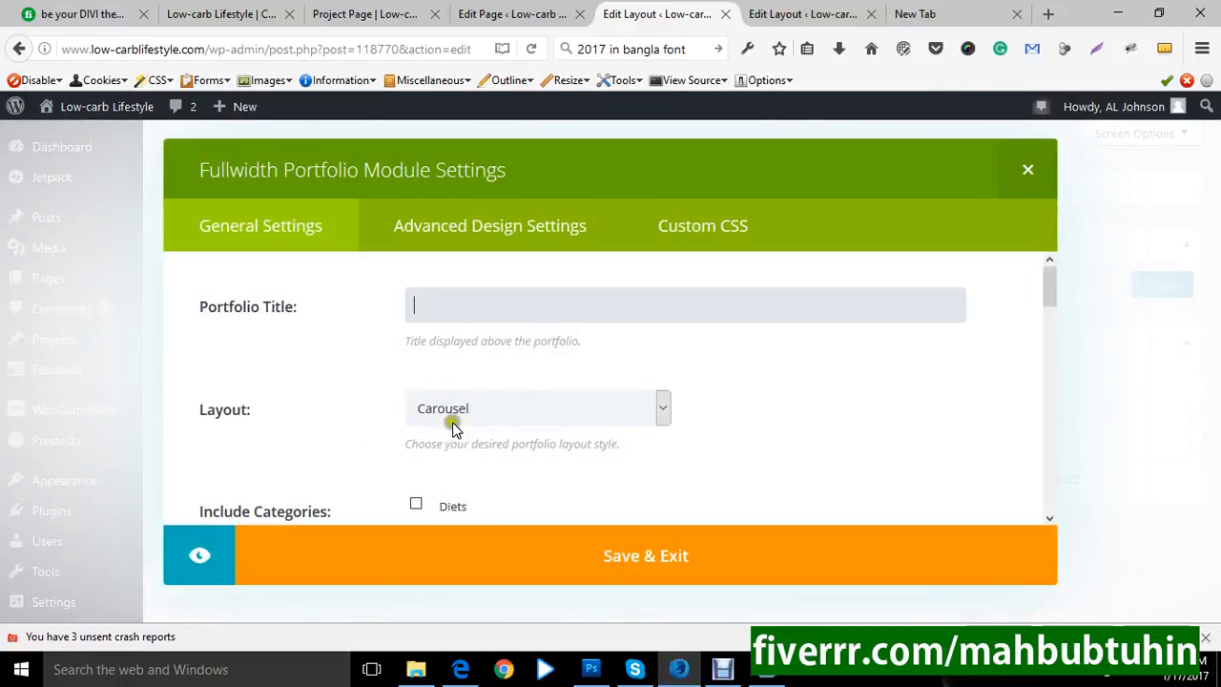
pyautogui.scroll(-3)
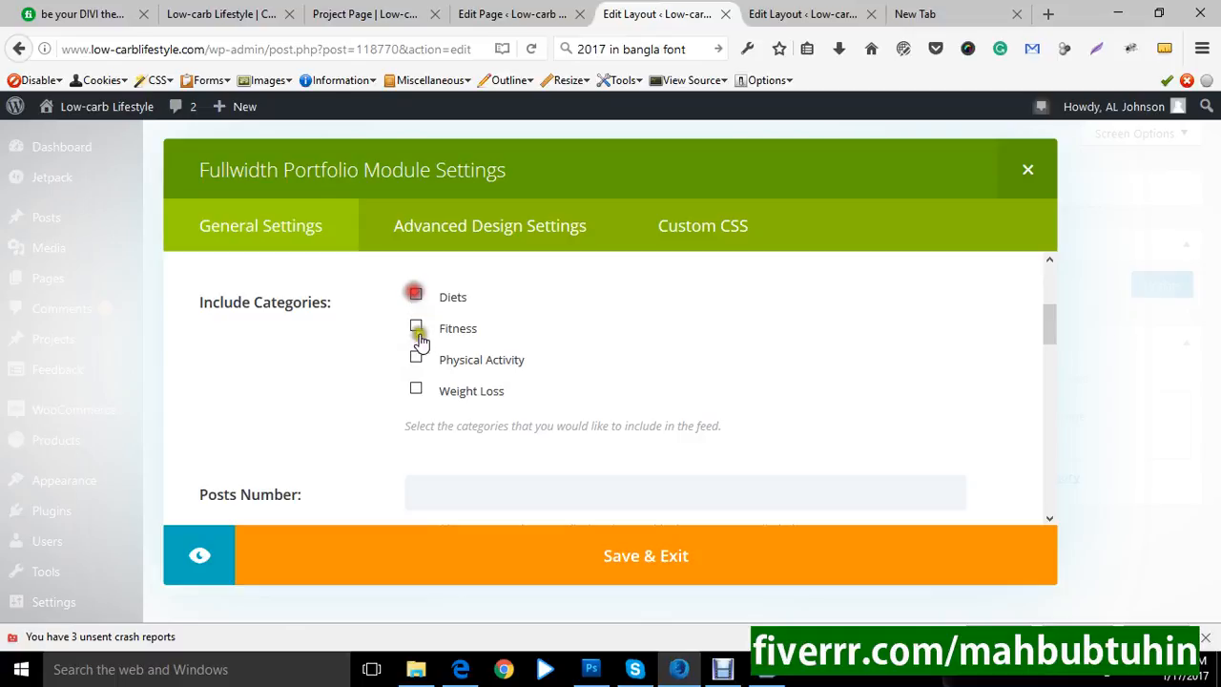
pyautogui.click(416, 359)
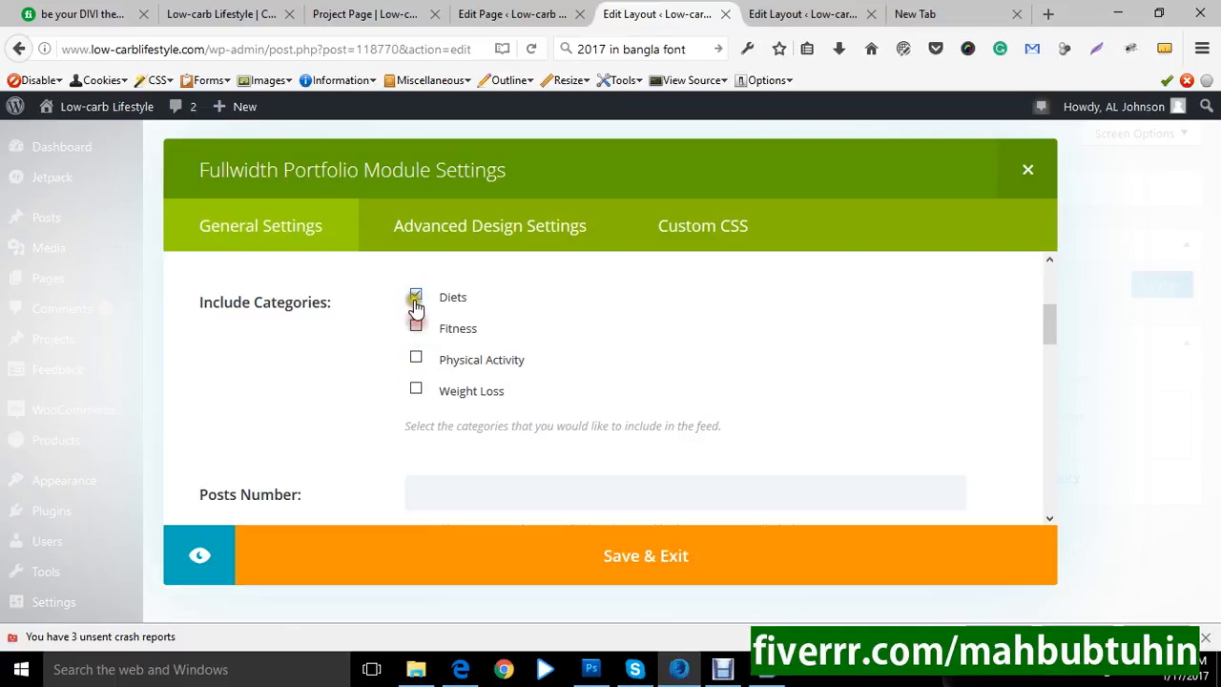
pyautogui.click(416, 298)
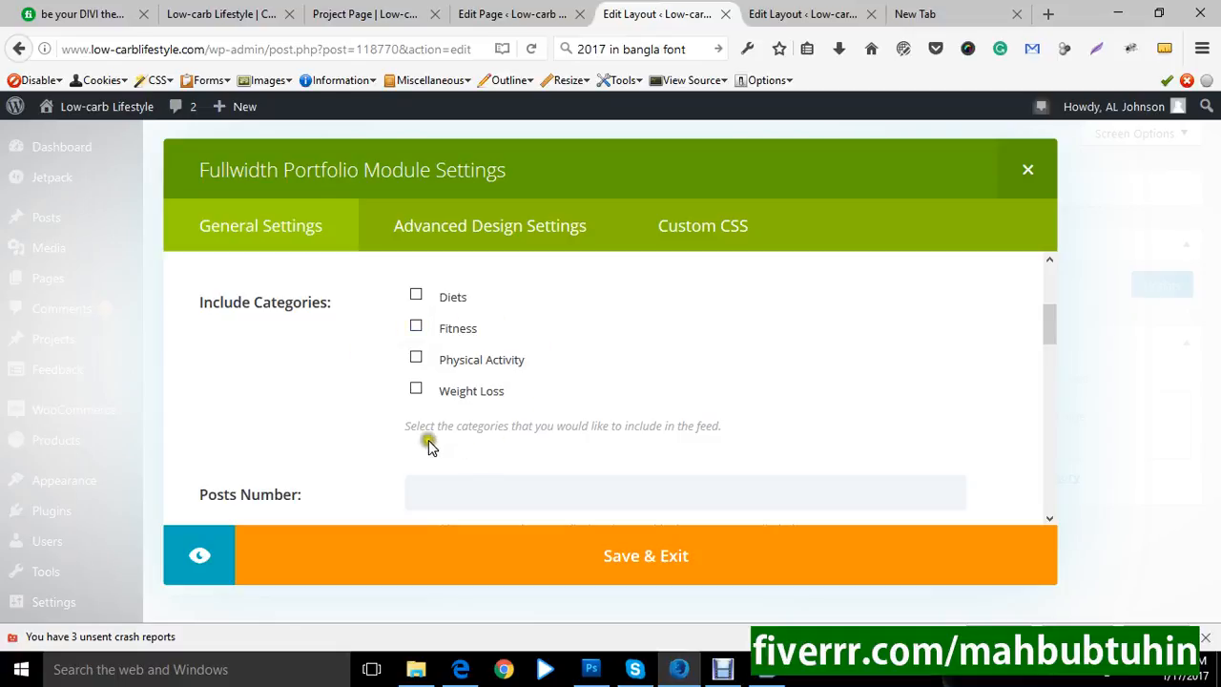
pyautogui.click(416, 387)
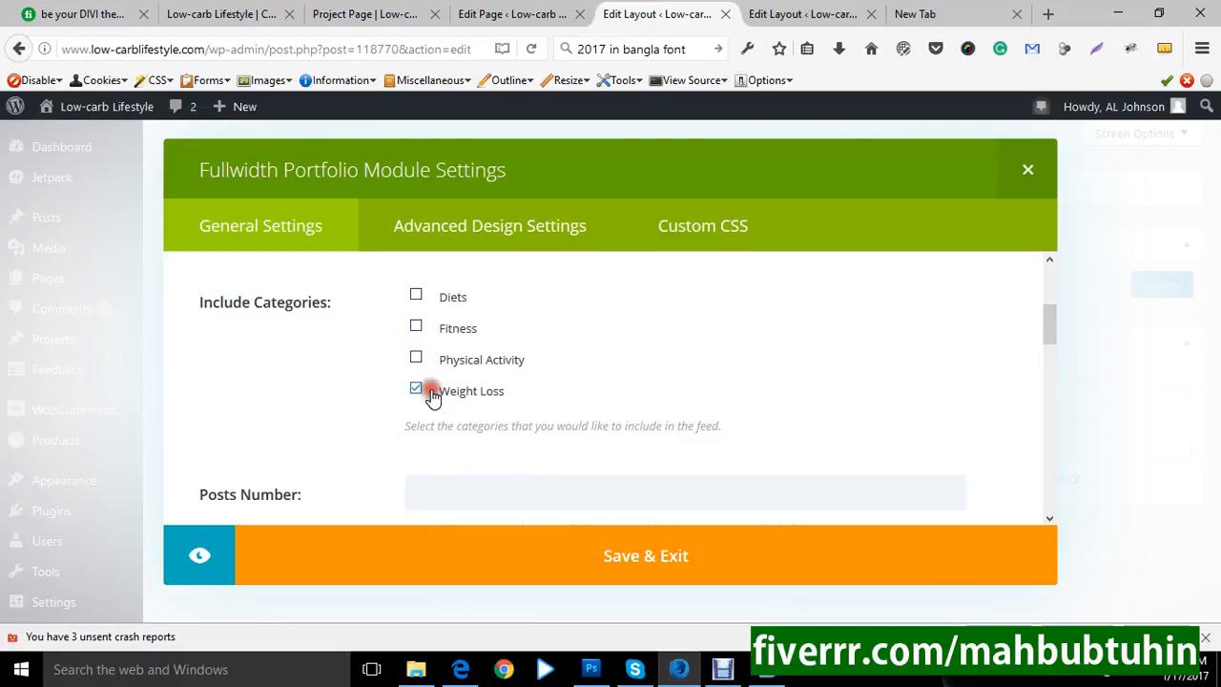
pyautogui.click(416, 359)
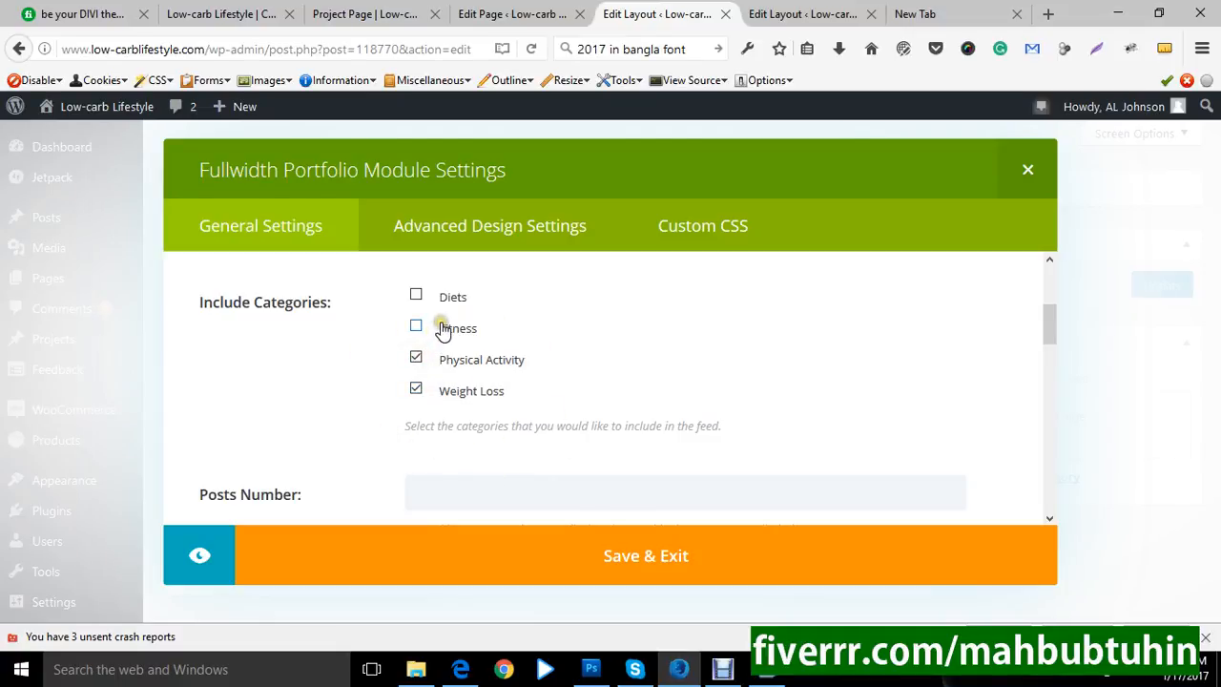
pyautogui.click(416, 324)
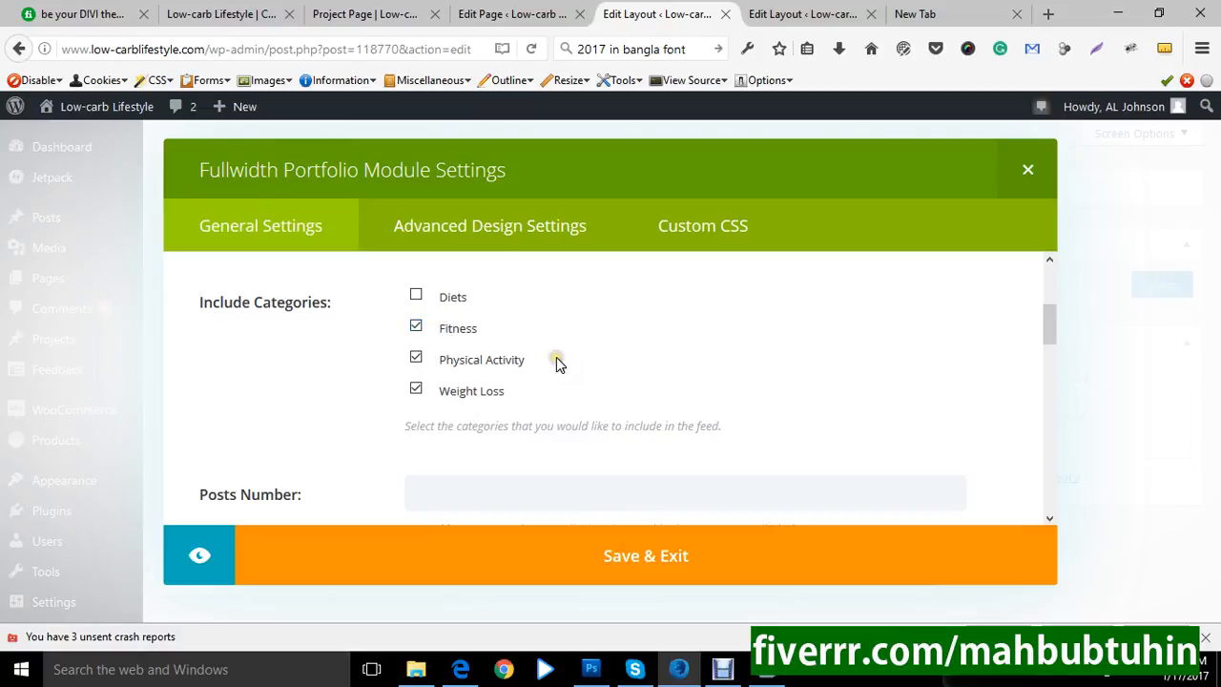
pyautogui.click(416, 324)
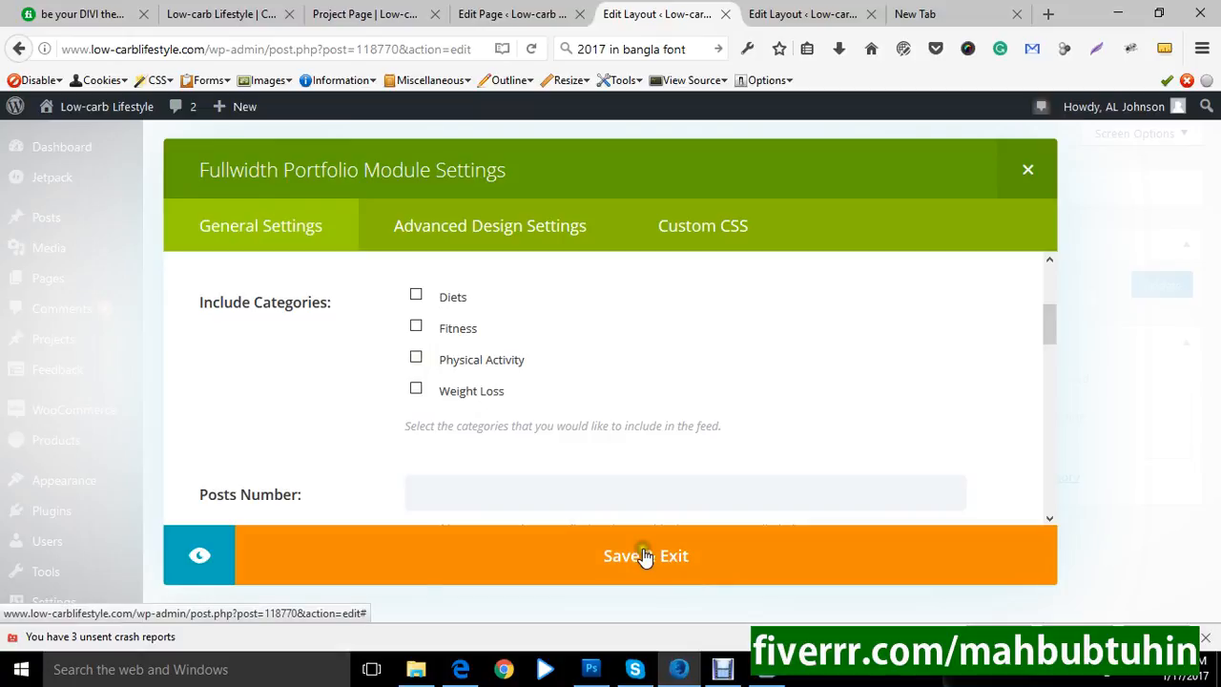
pyautogui.moveTo(1029, 170)
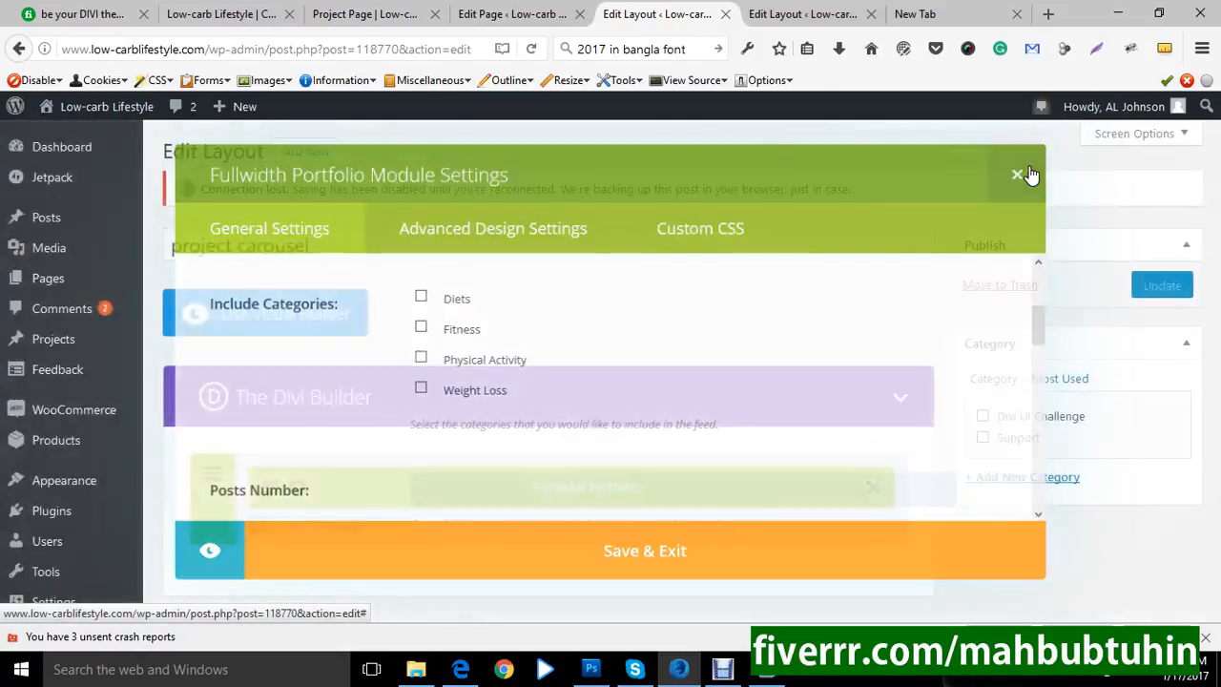
# - Save & Exit the Fullwidth Portfolio module settings back to the layout editor
pyautogui.click(1017, 176)
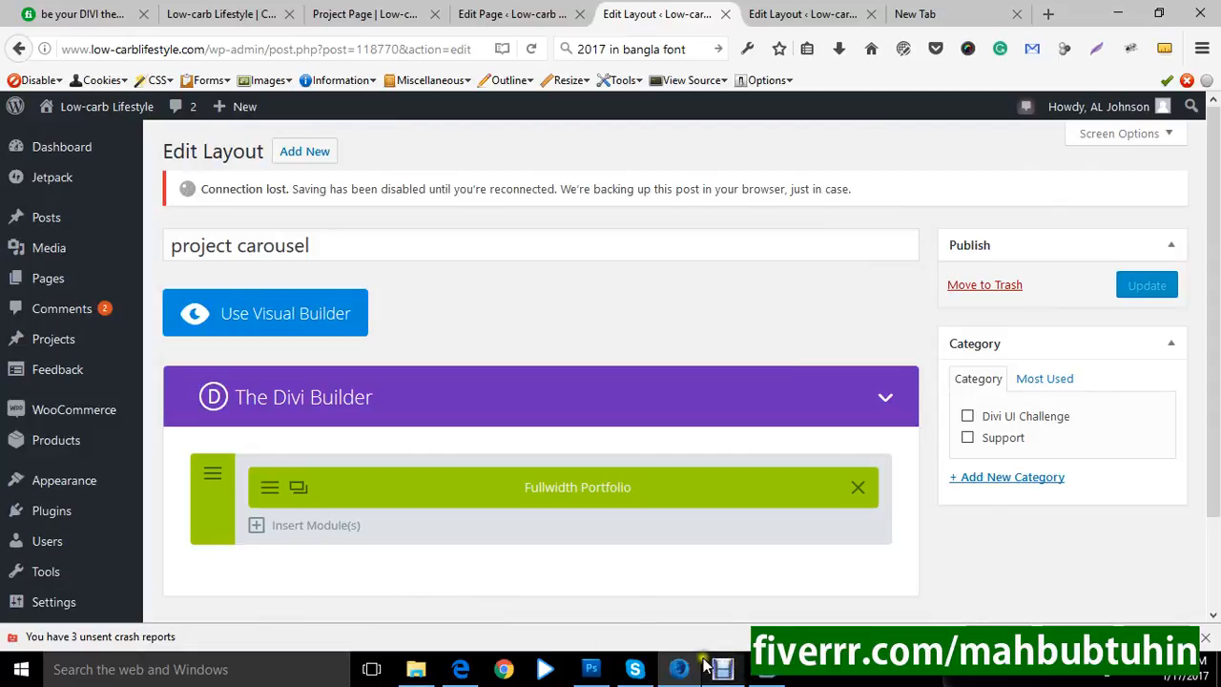
pyautogui.click(721, 668)
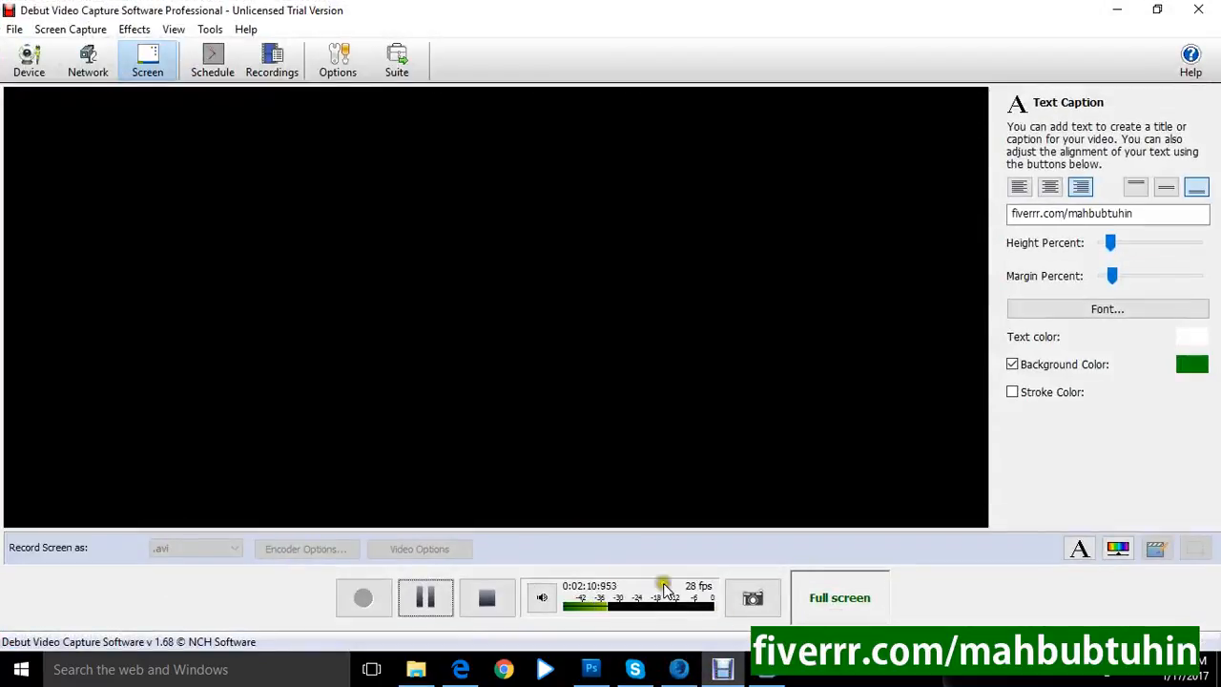